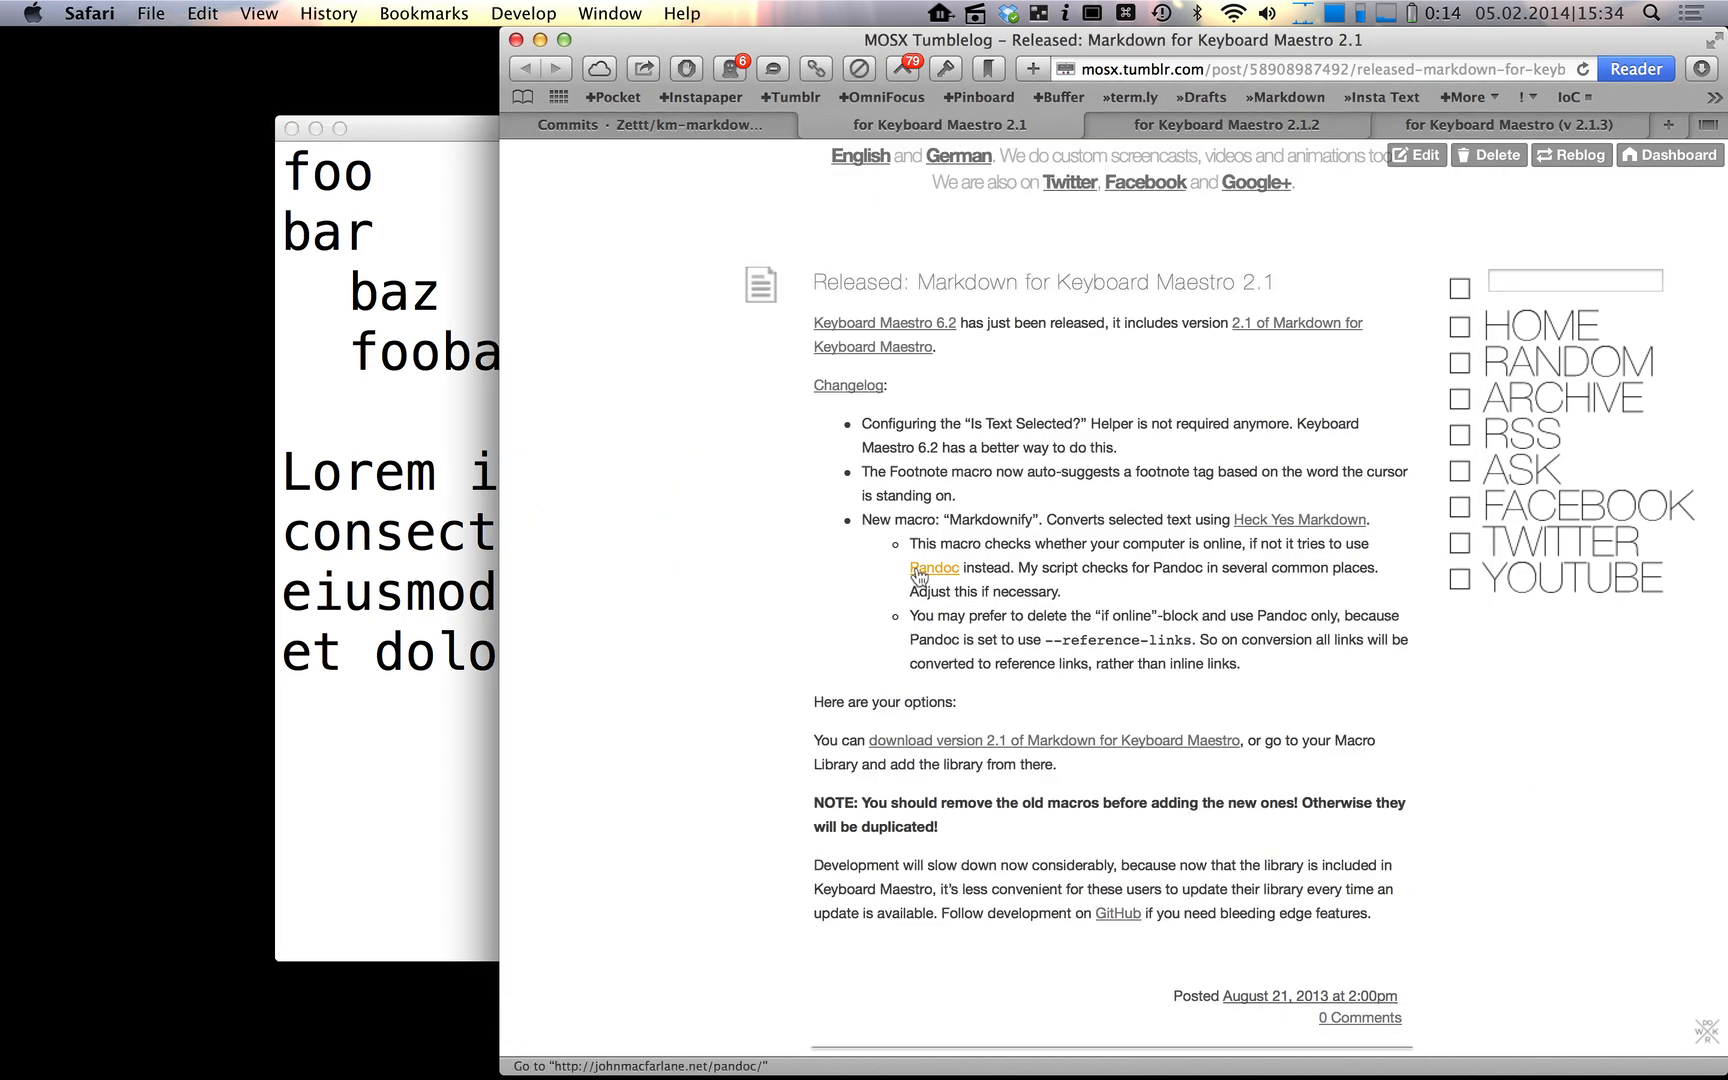
pyautogui.moveTo(934, 568)
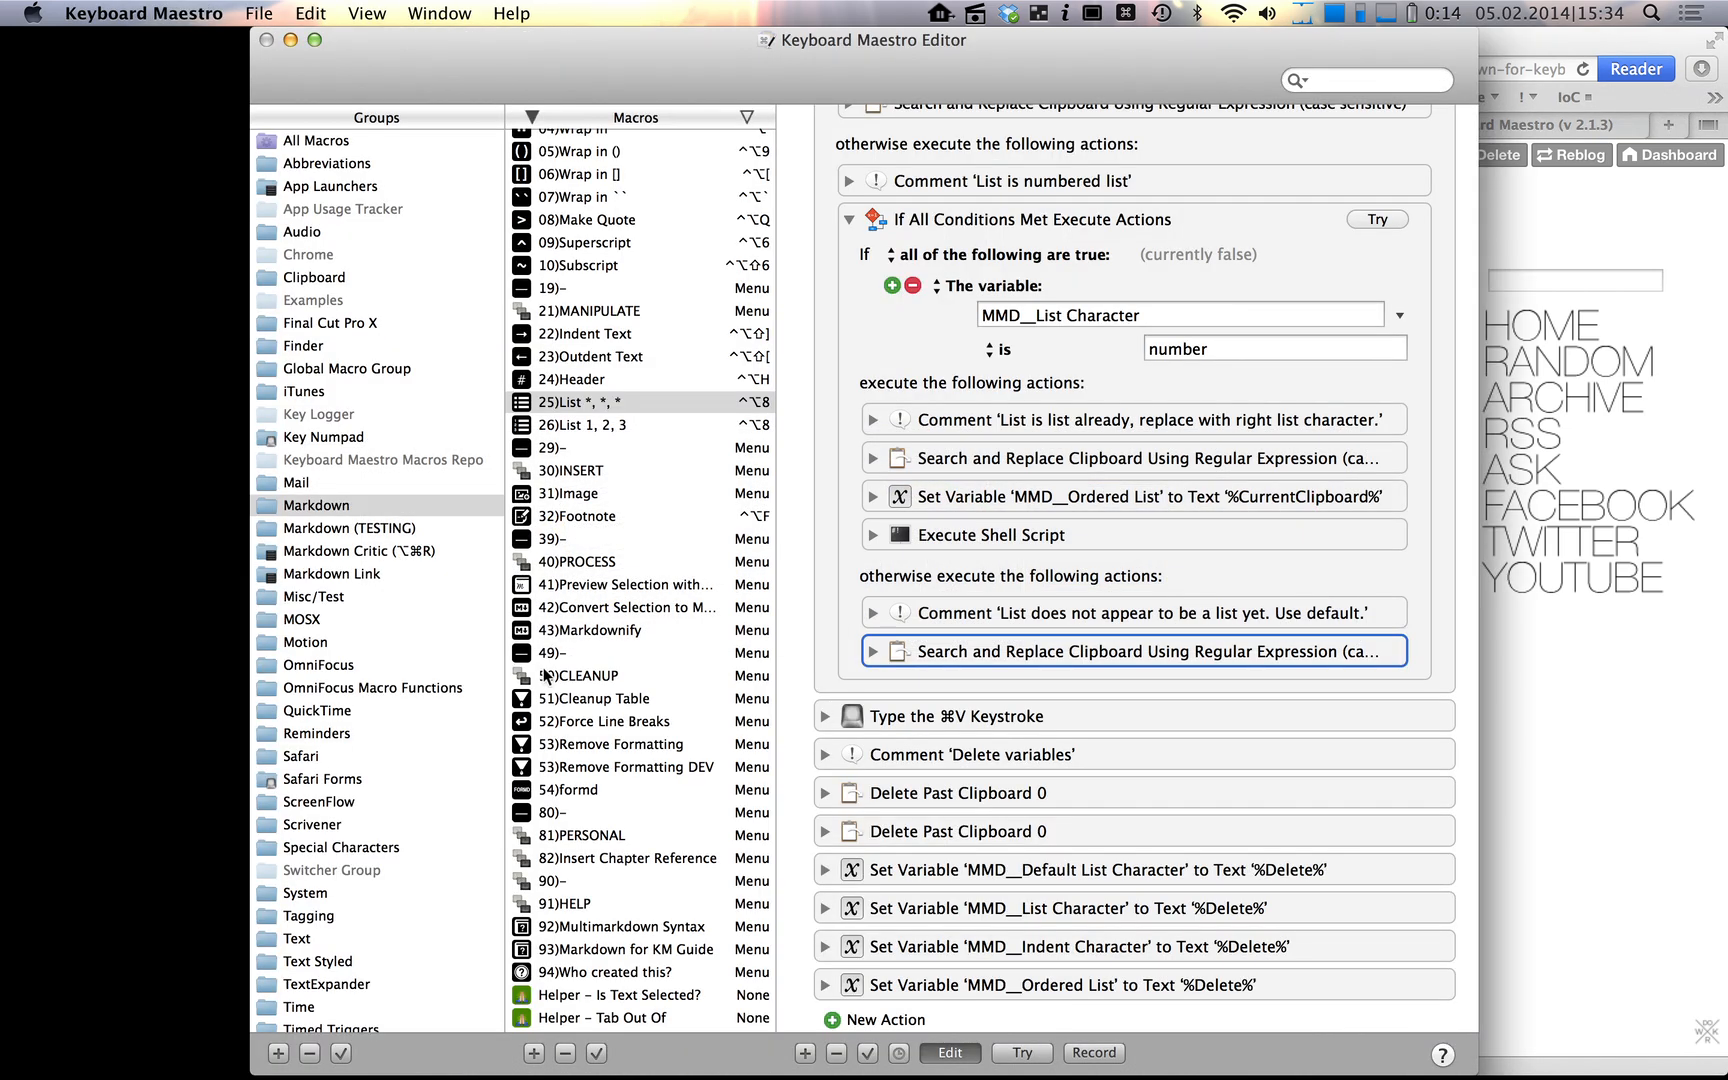
# - Switch to the TextEdit document and place the caret after the word aliqua
pyautogui.click(616, 994)
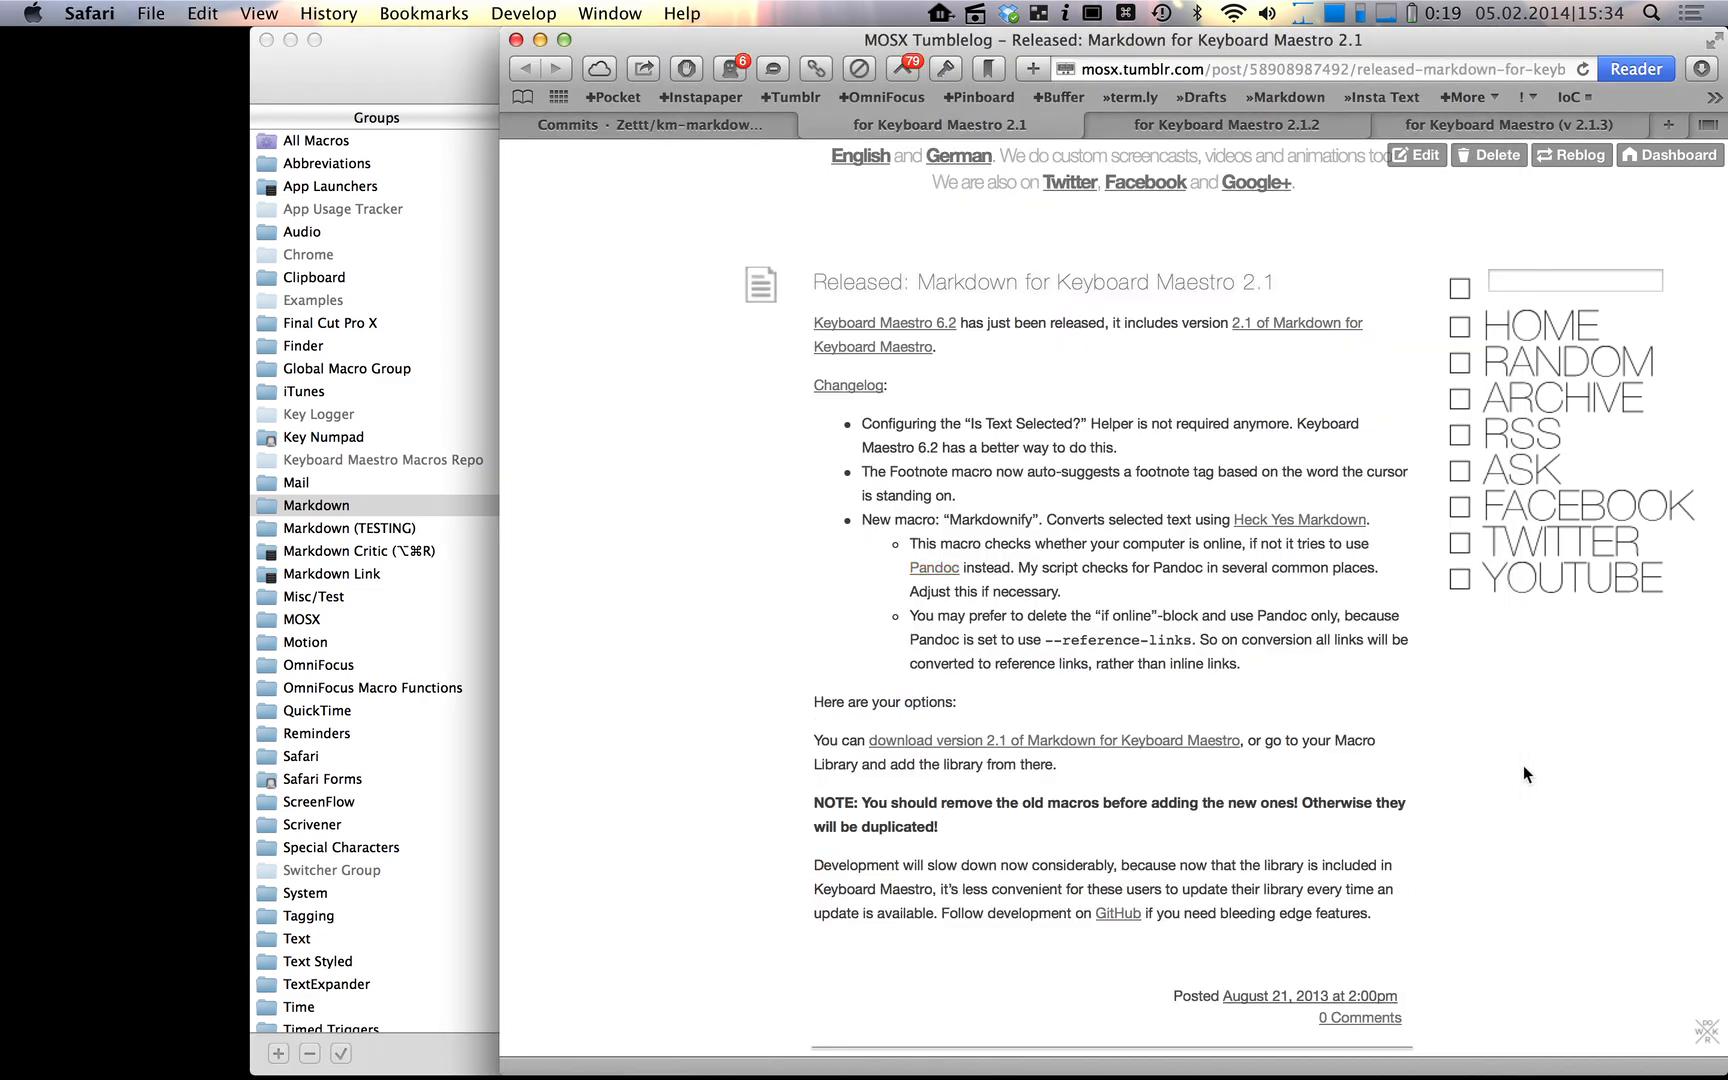
pyautogui.press('cmd+tab')
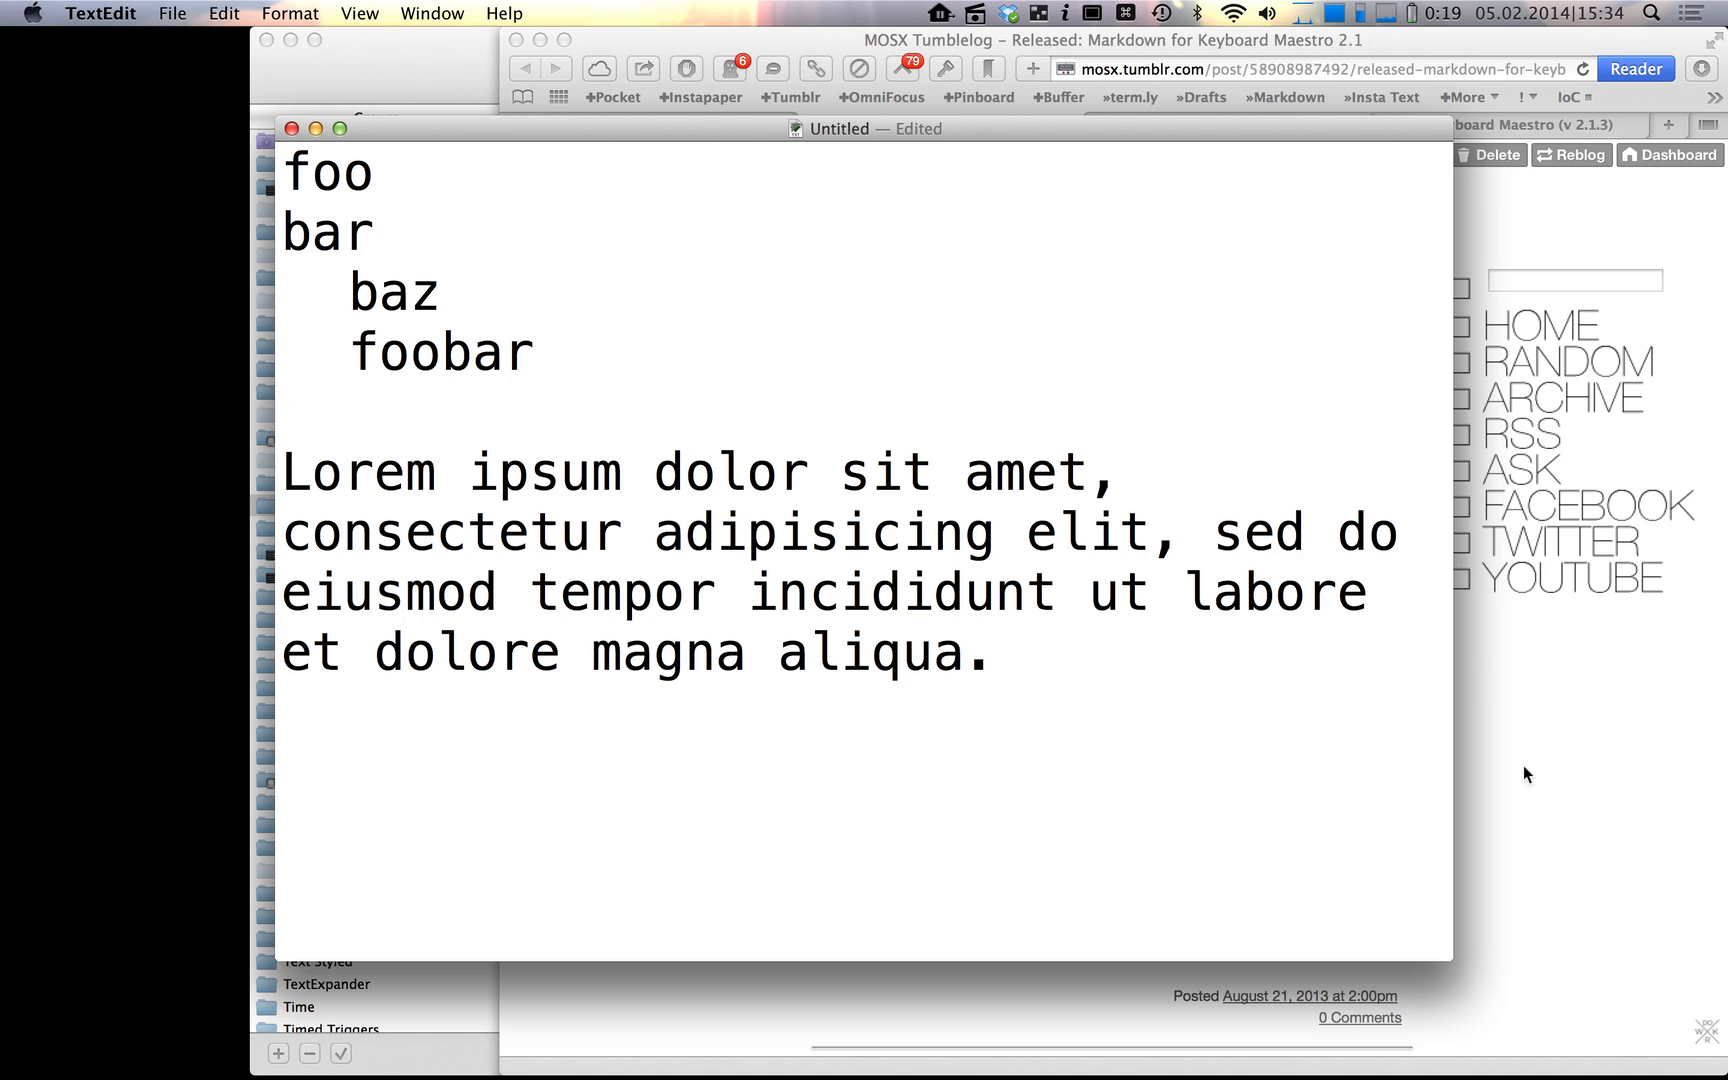
pyautogui.click(992, 652)
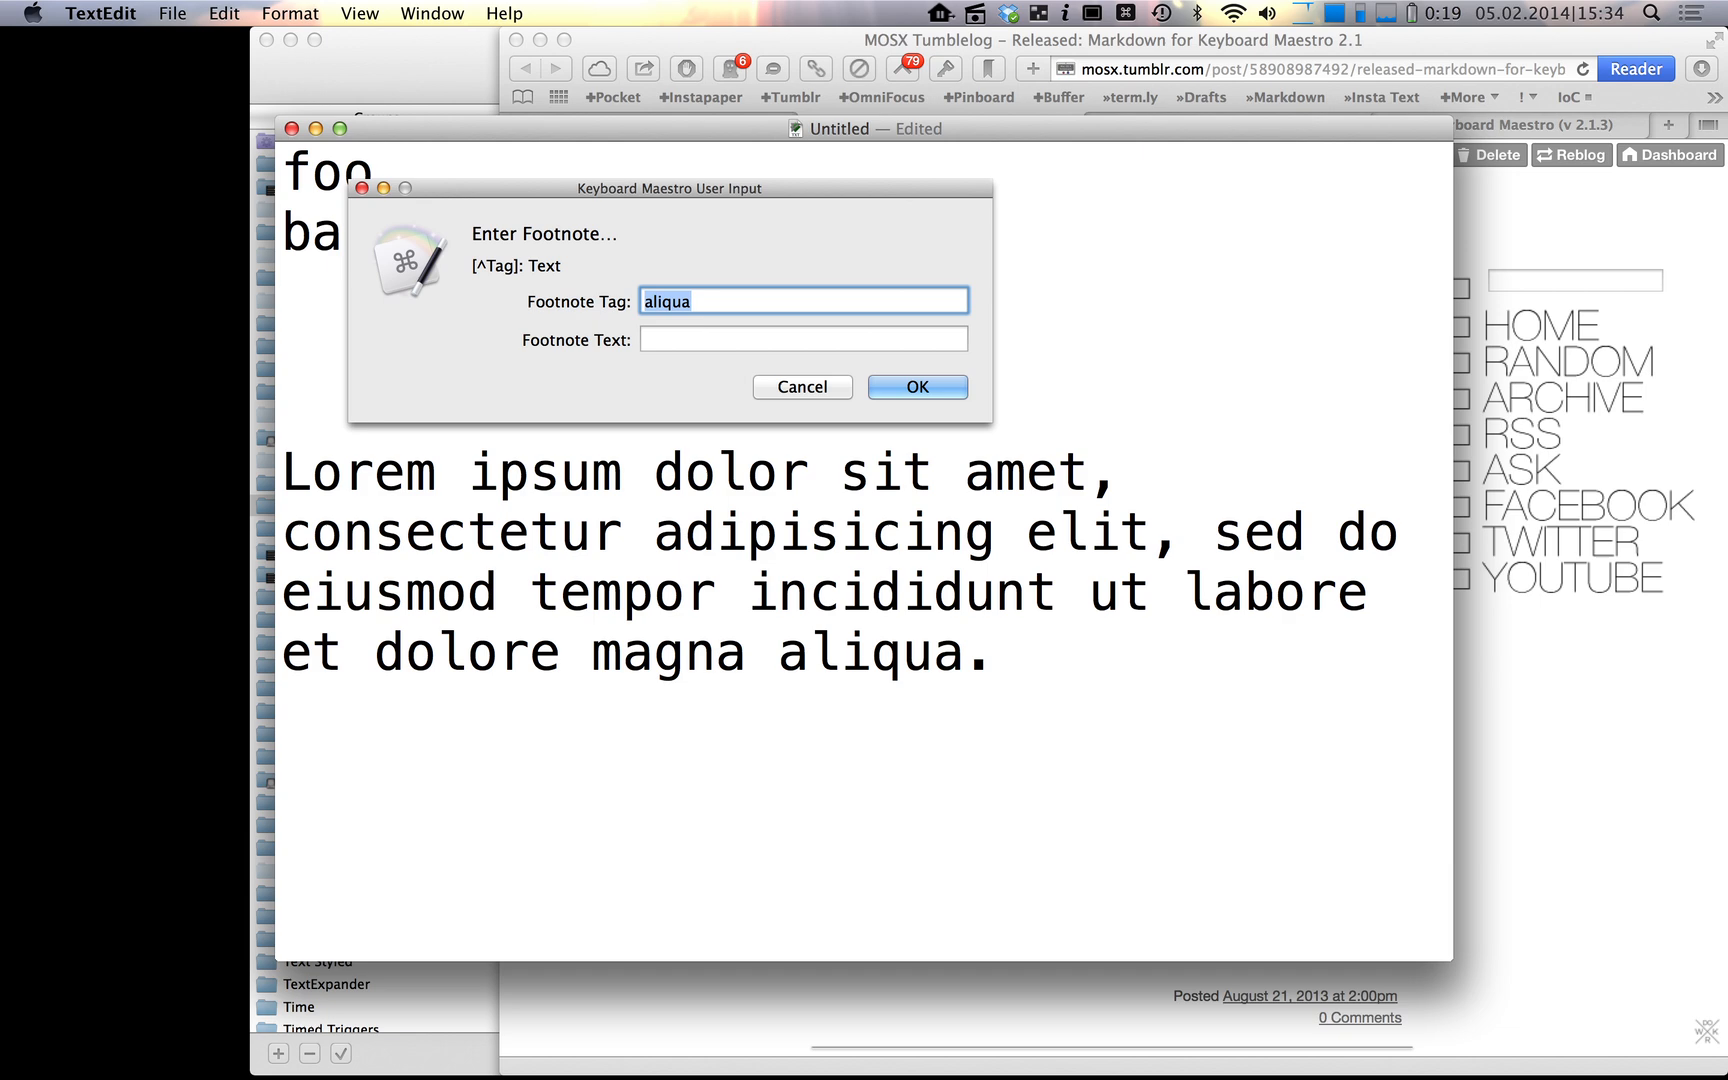
# - Insert the [^aliqua] footnote via the Footnote macro with the definition 'Awesome!' below
pyautogui.click(802, 338)
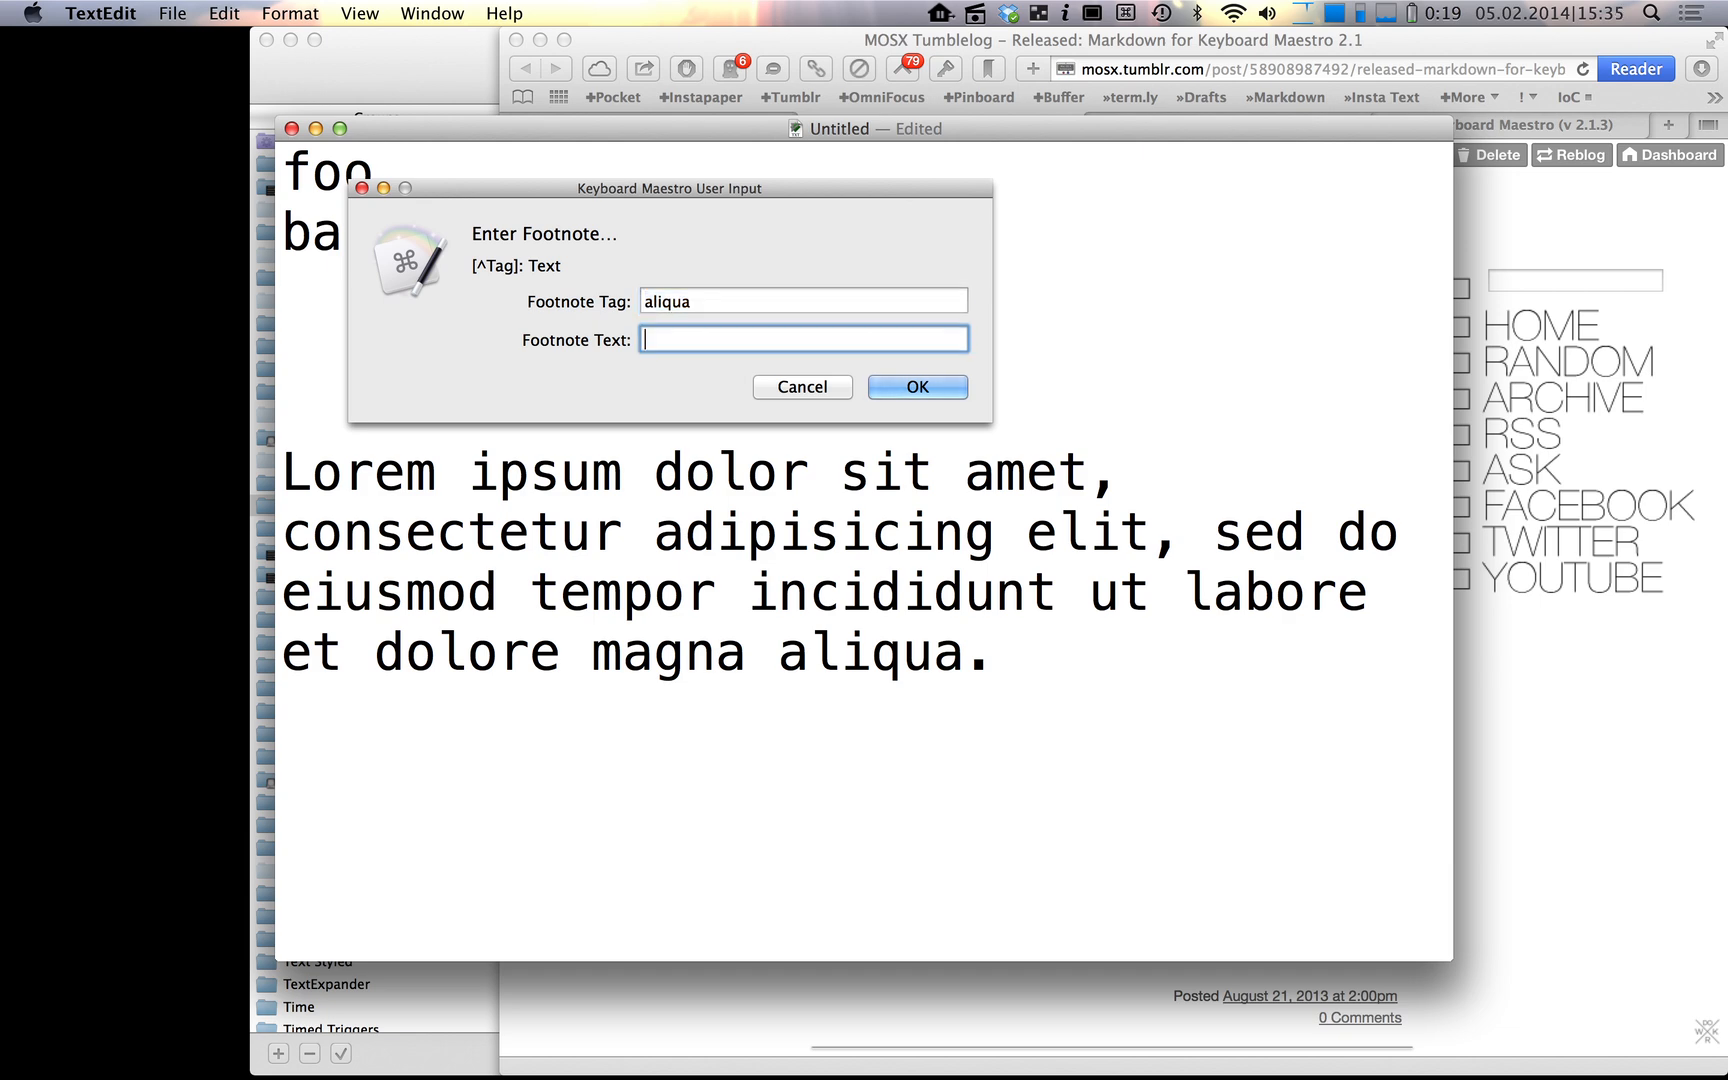
pyautogui.click(916, 386)
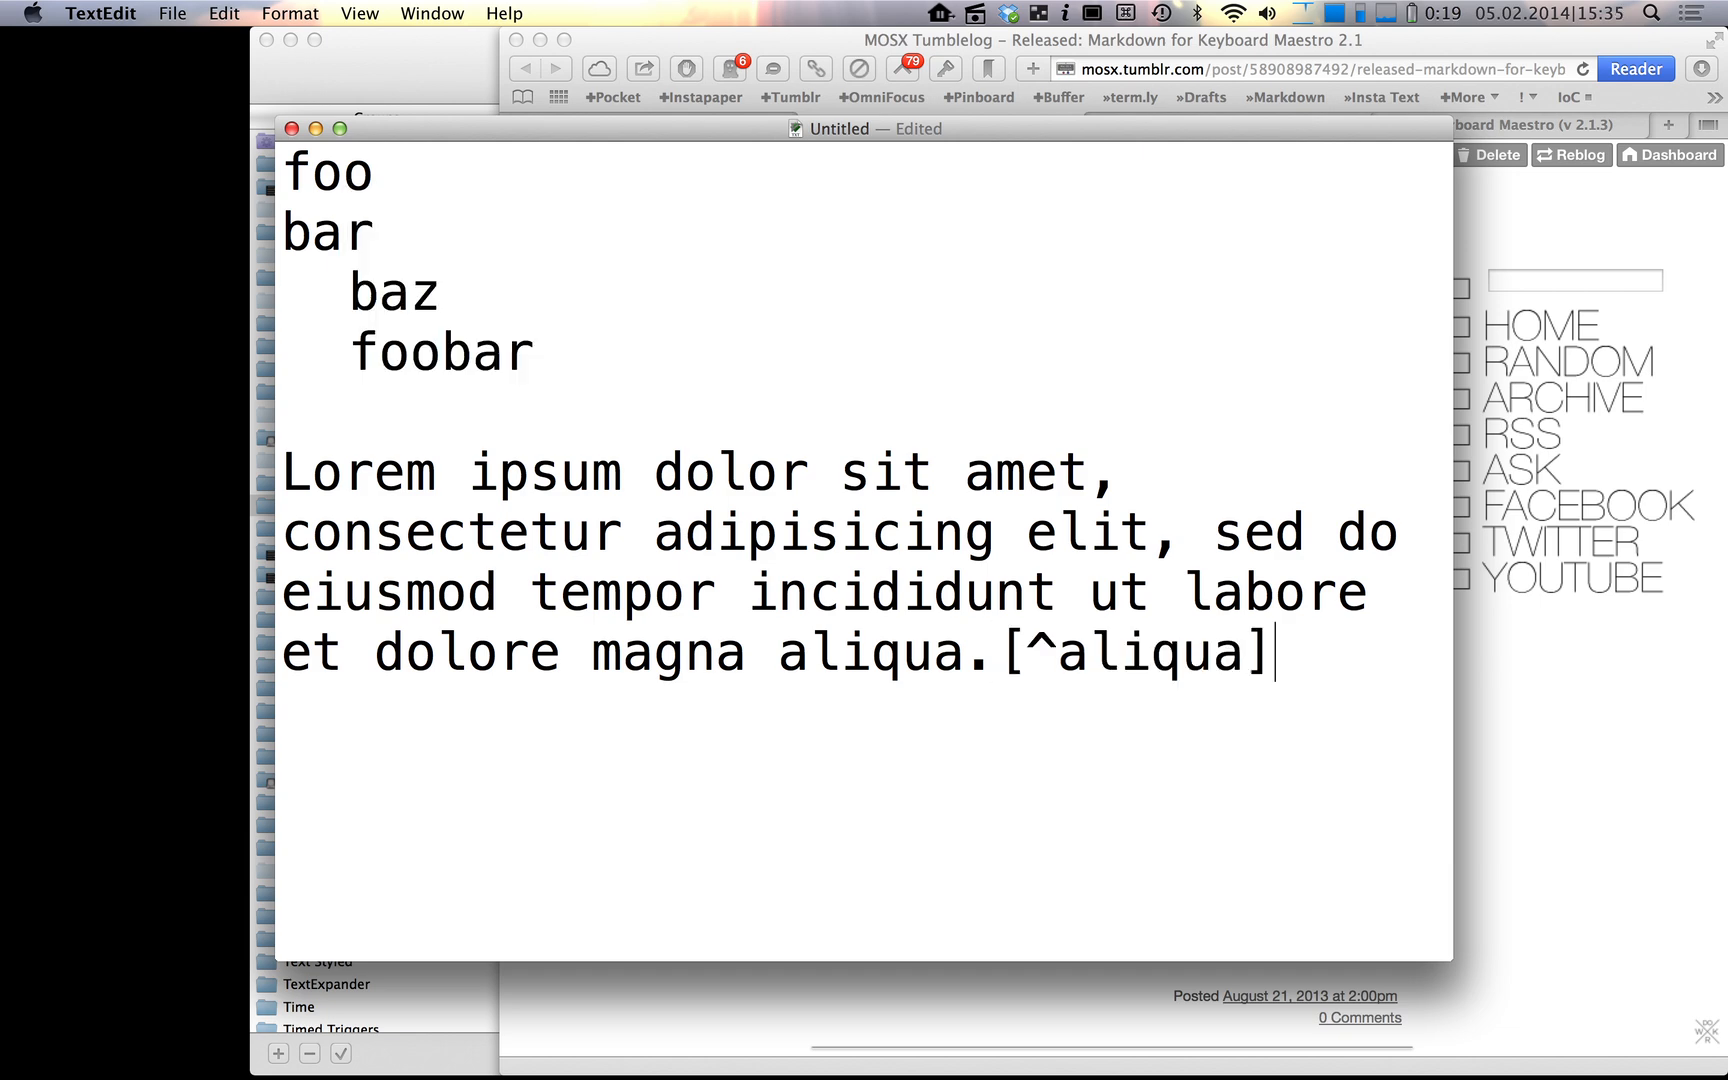
pyautogui.write('[^aliqua]: Awesome!')
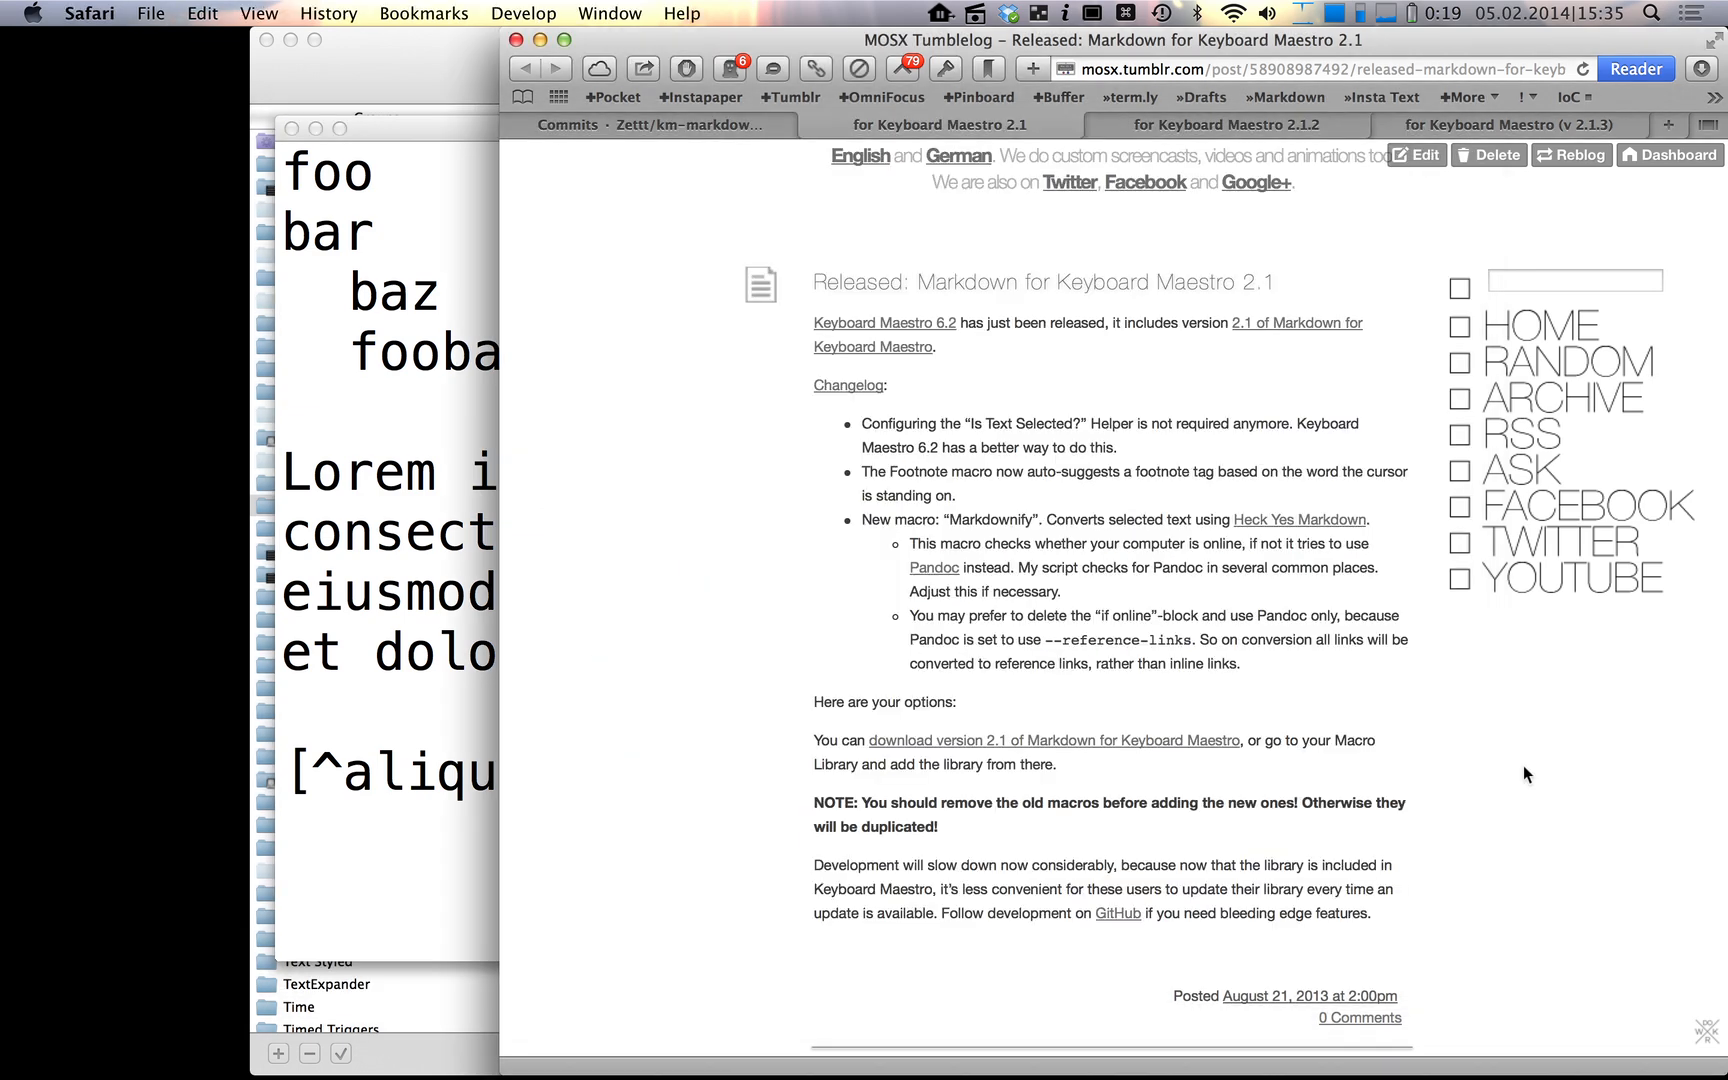
pyautogui.click(636, 124)
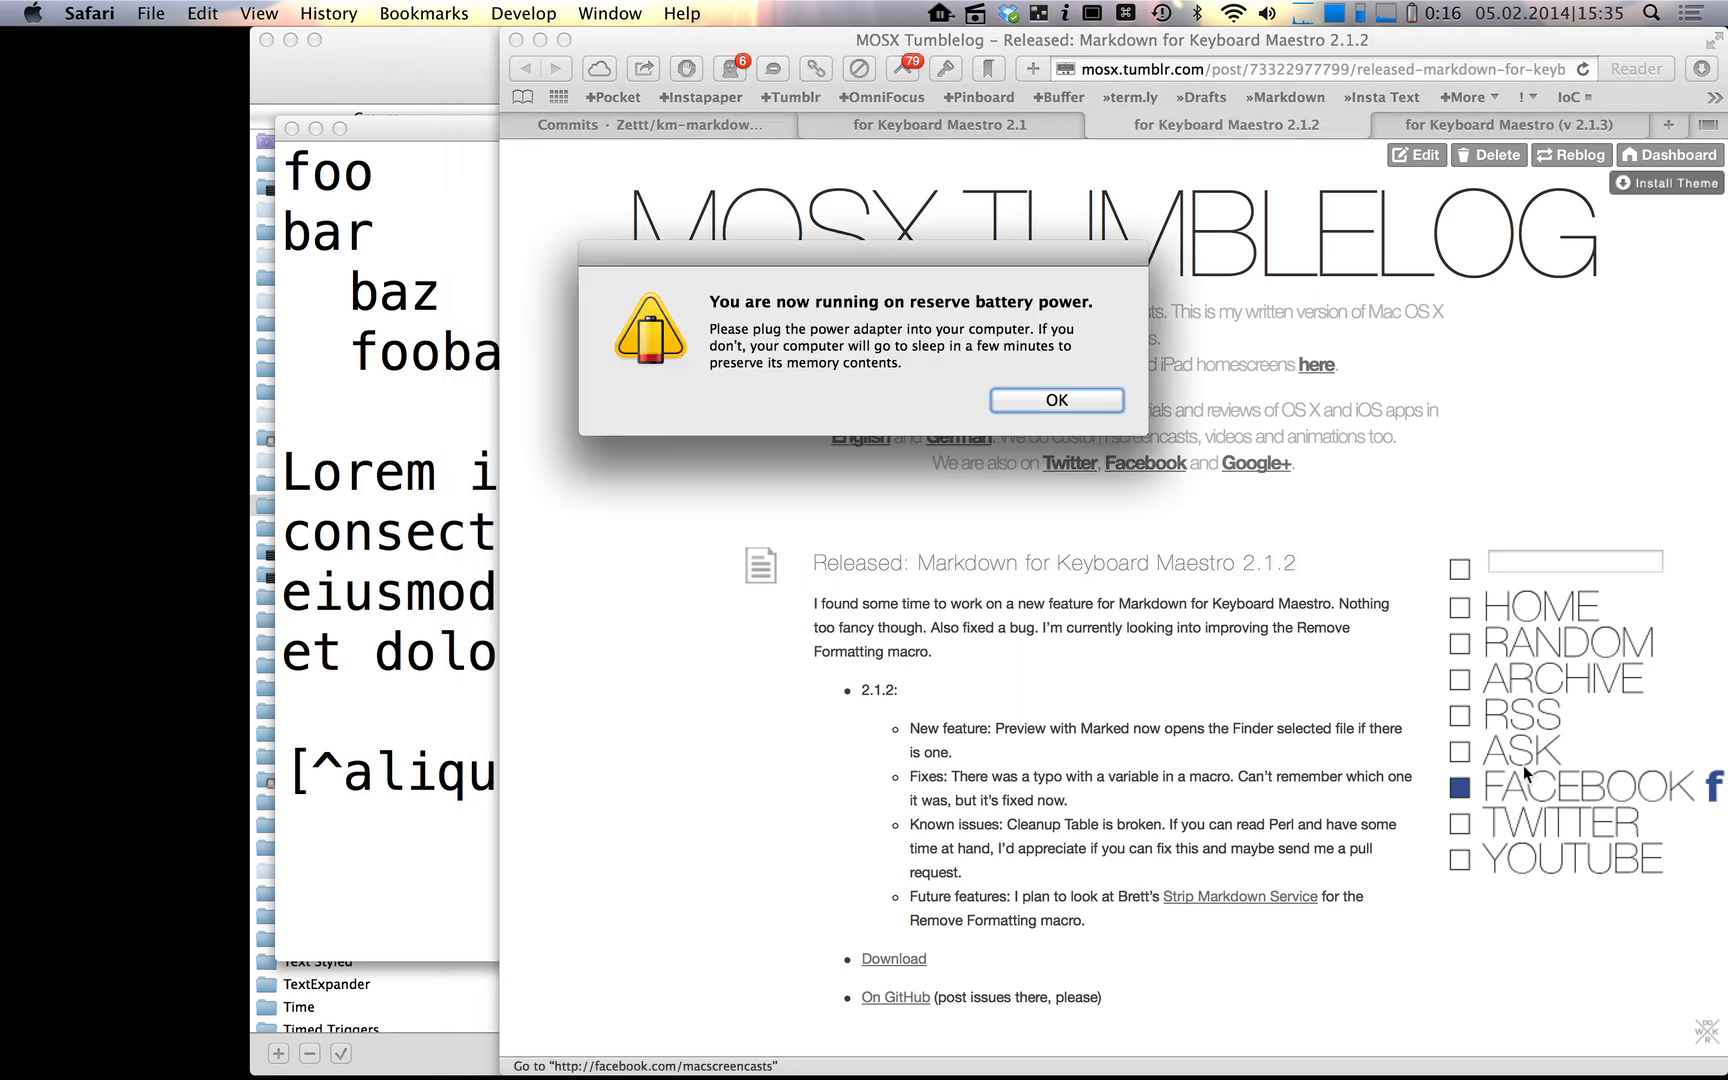
pyautogui.click(1054, 400)
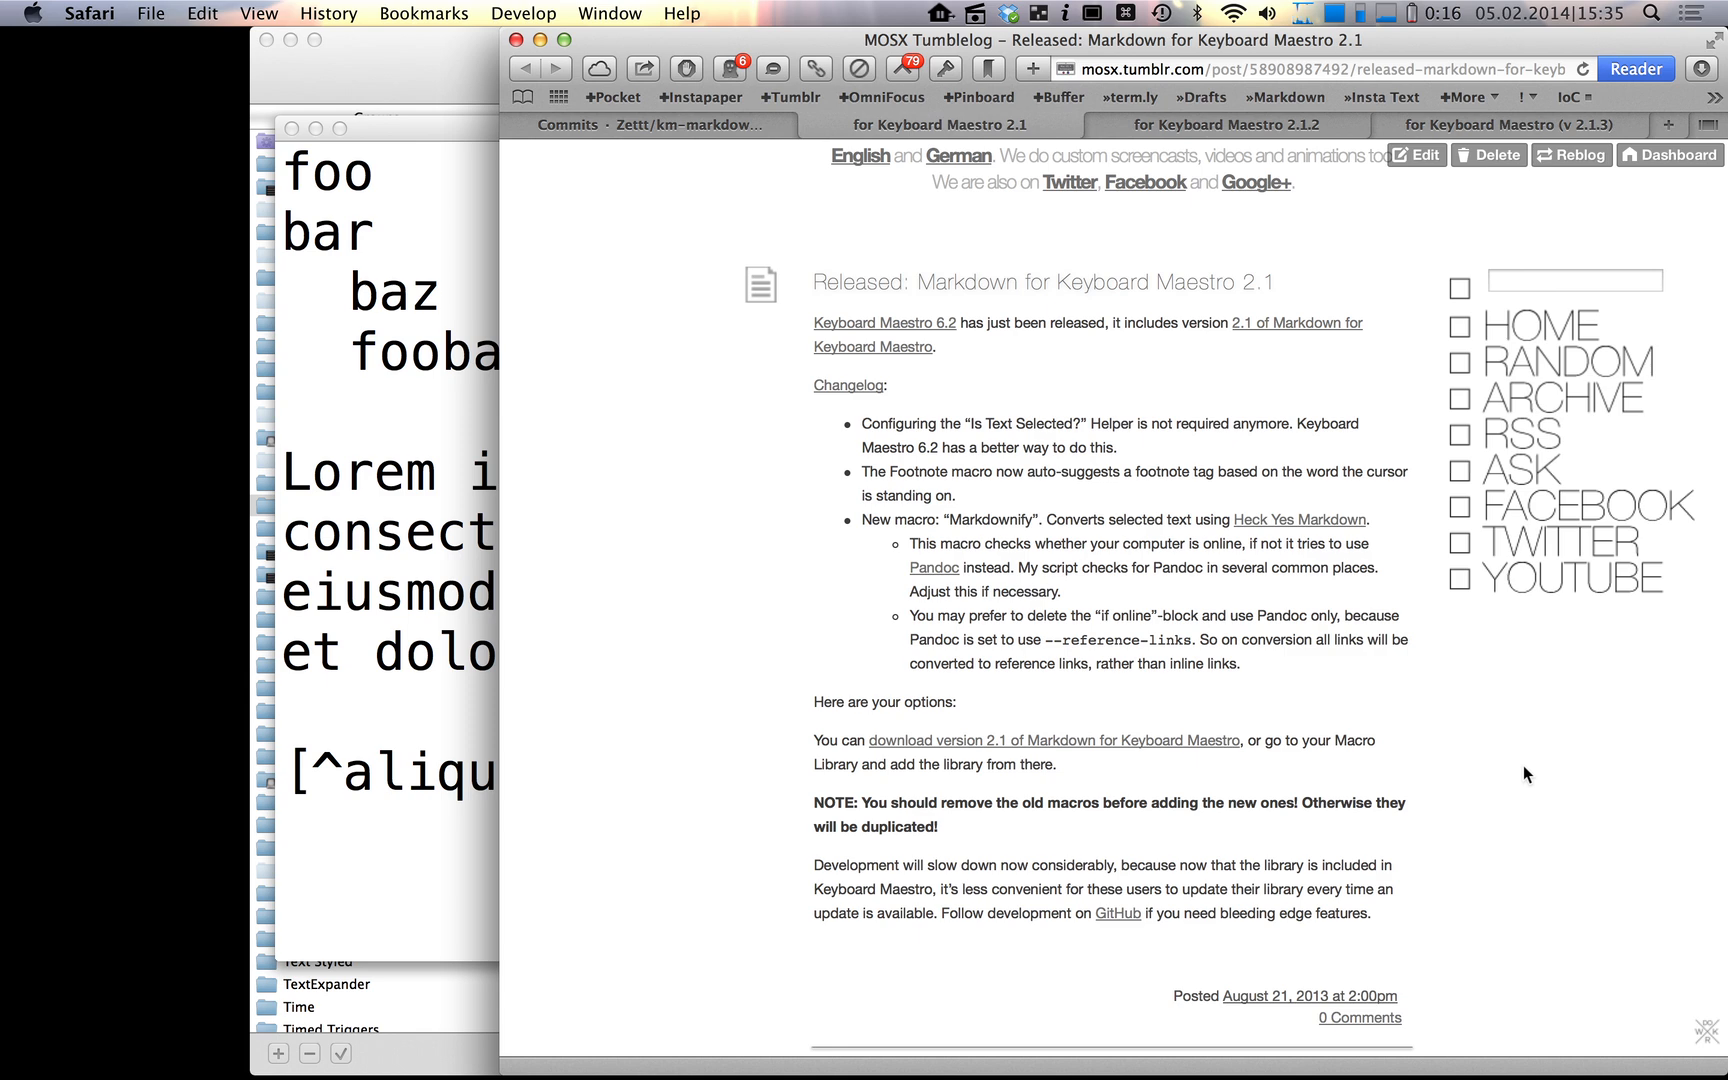
# - Show the Markdown for Keyboard Maestro v 2.1.3 release post in Safari
pyautogui.click(1516, 124)
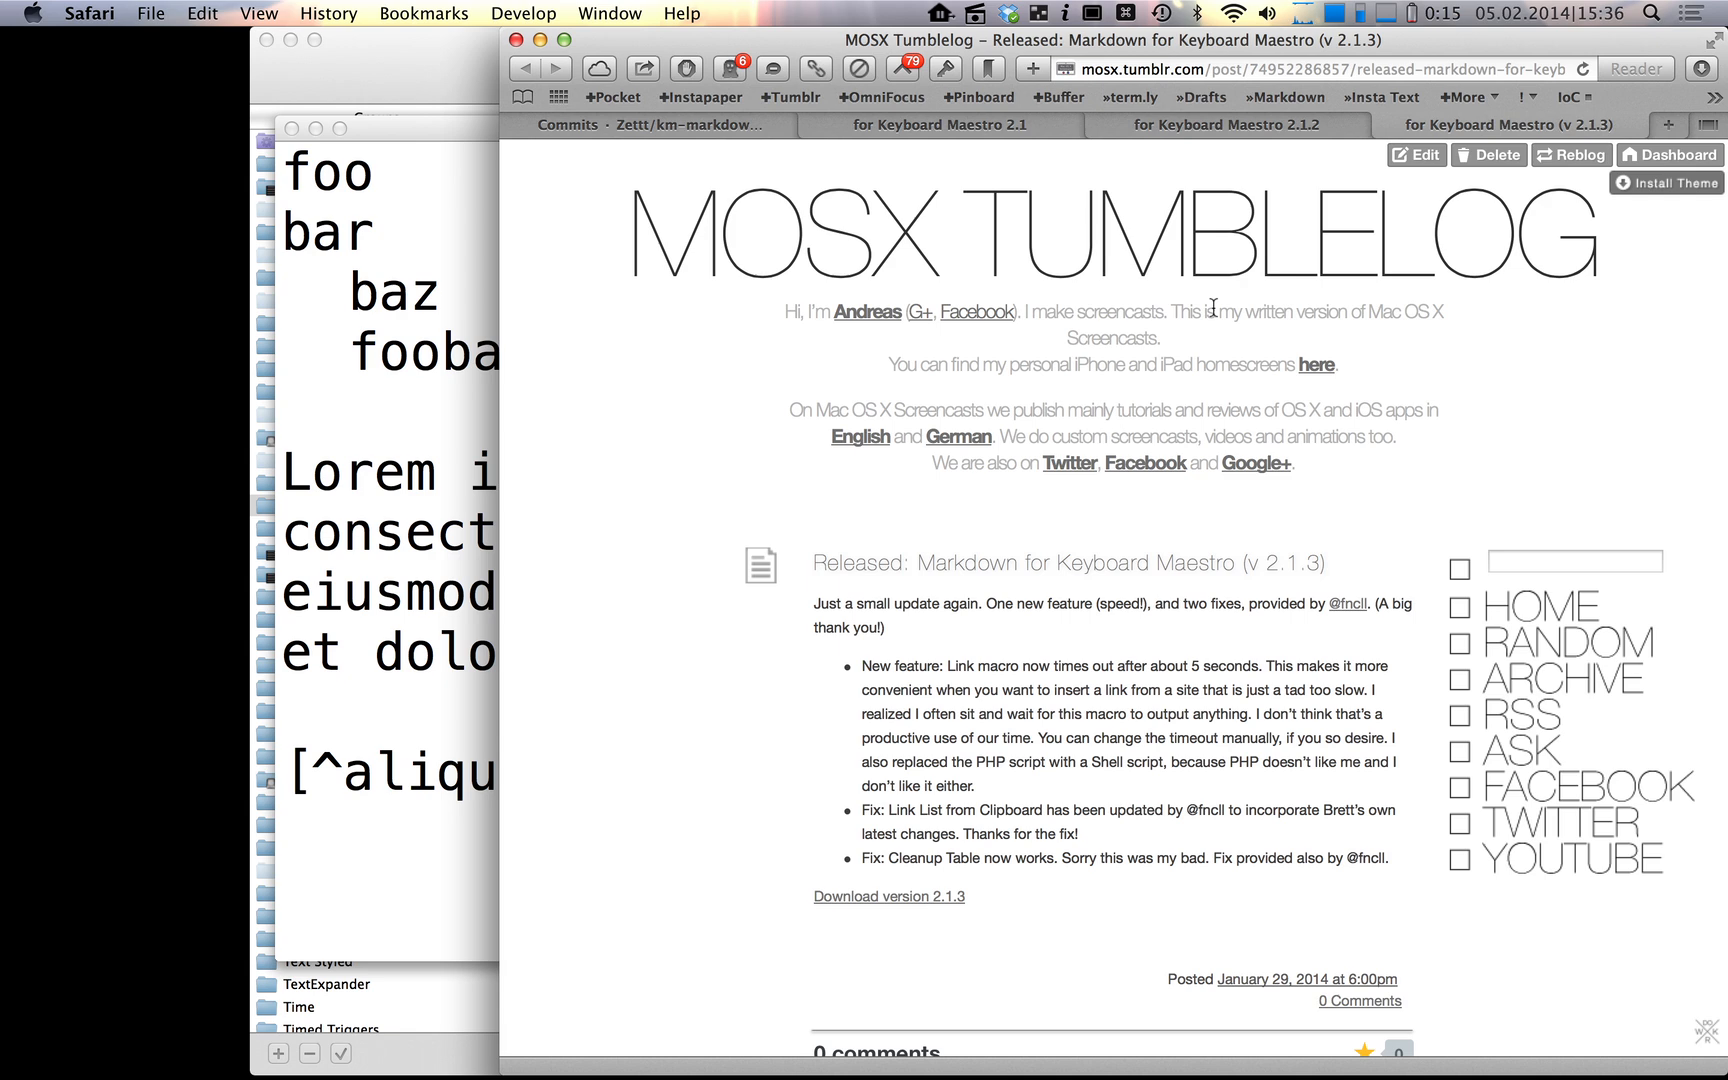
# - Inspect the List *, *, * and Header macros, then bring the foo/bar TextEdit document forward
pyautogui.press('cmd+tab')
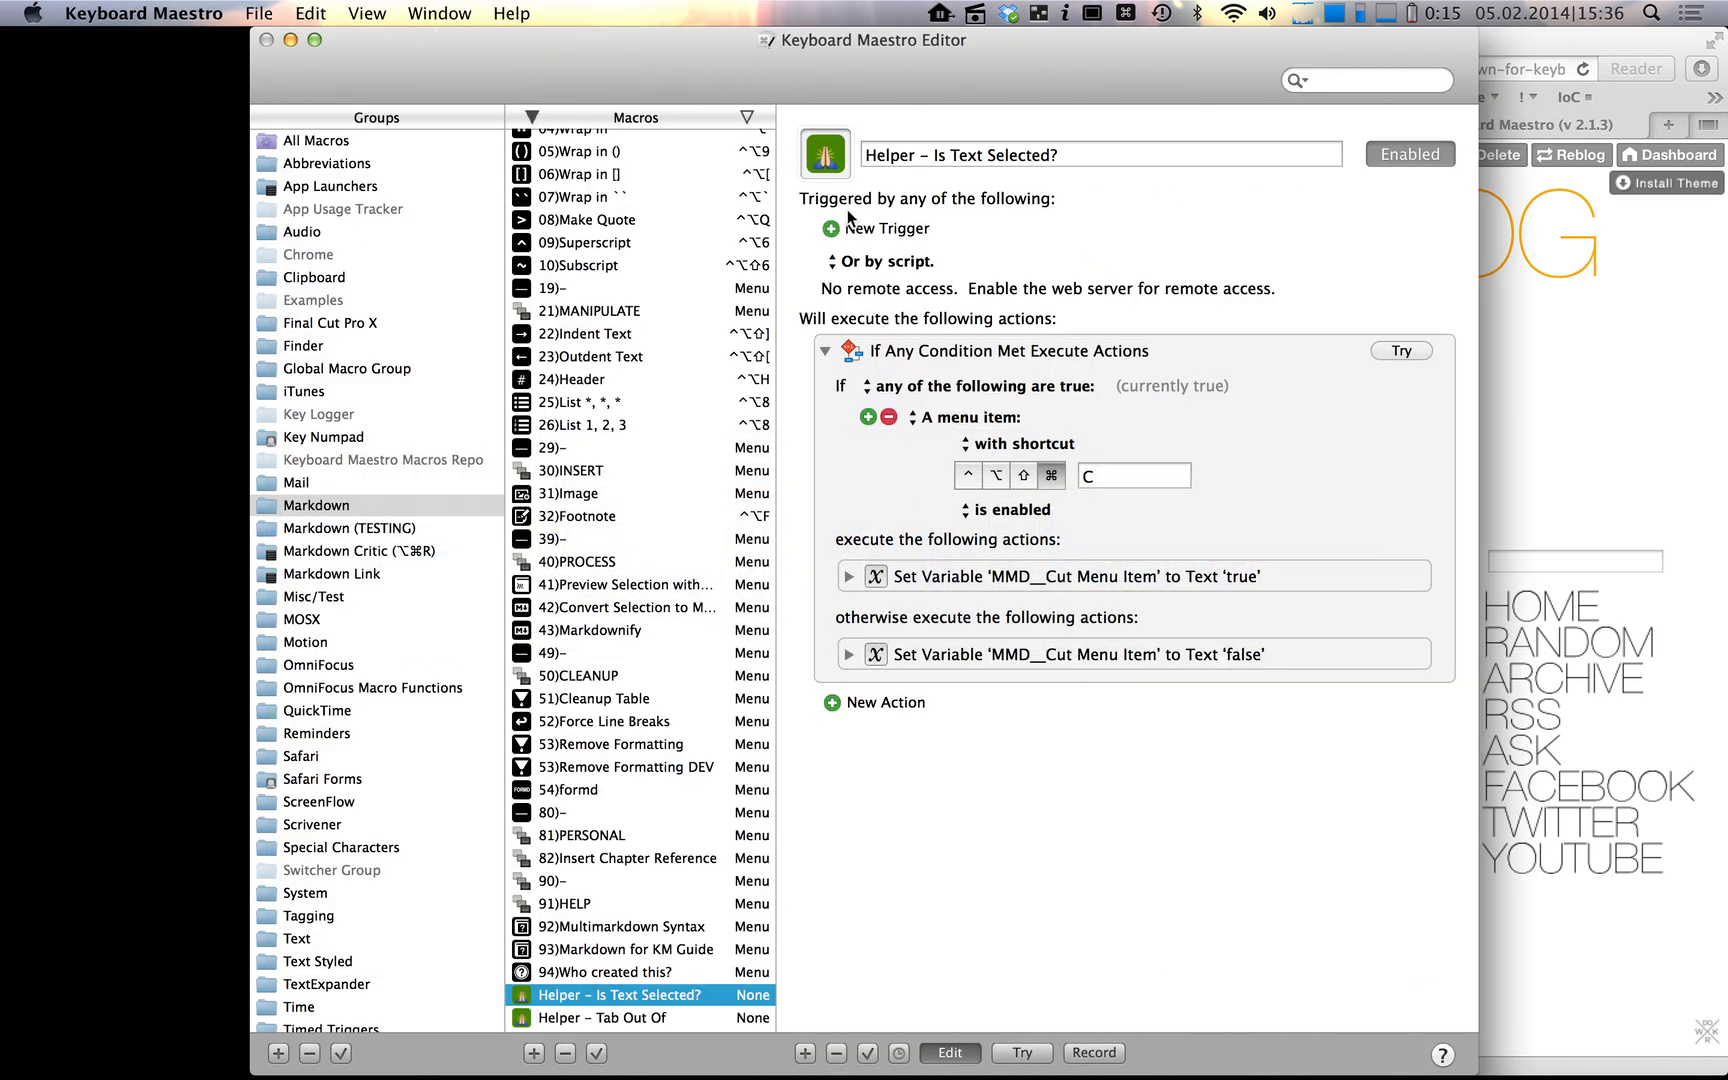
pyautogui.click(578, 402)
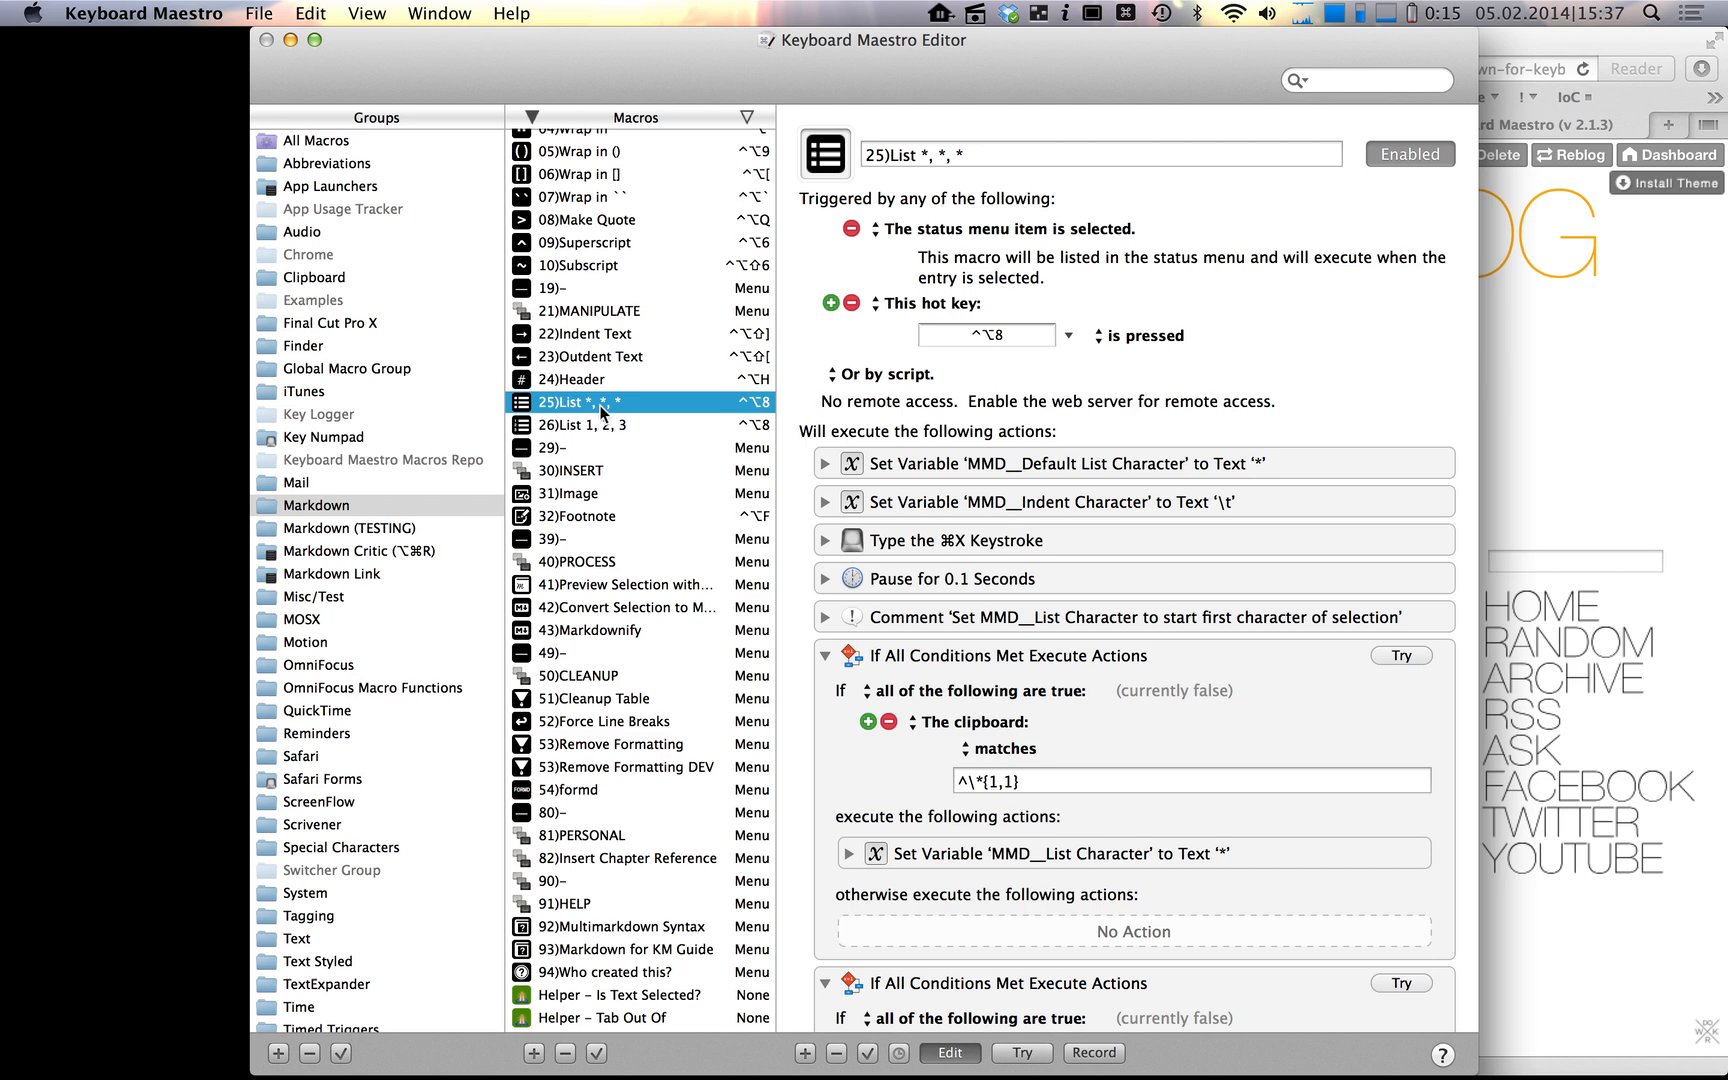
pyautogui.click(584, 380)
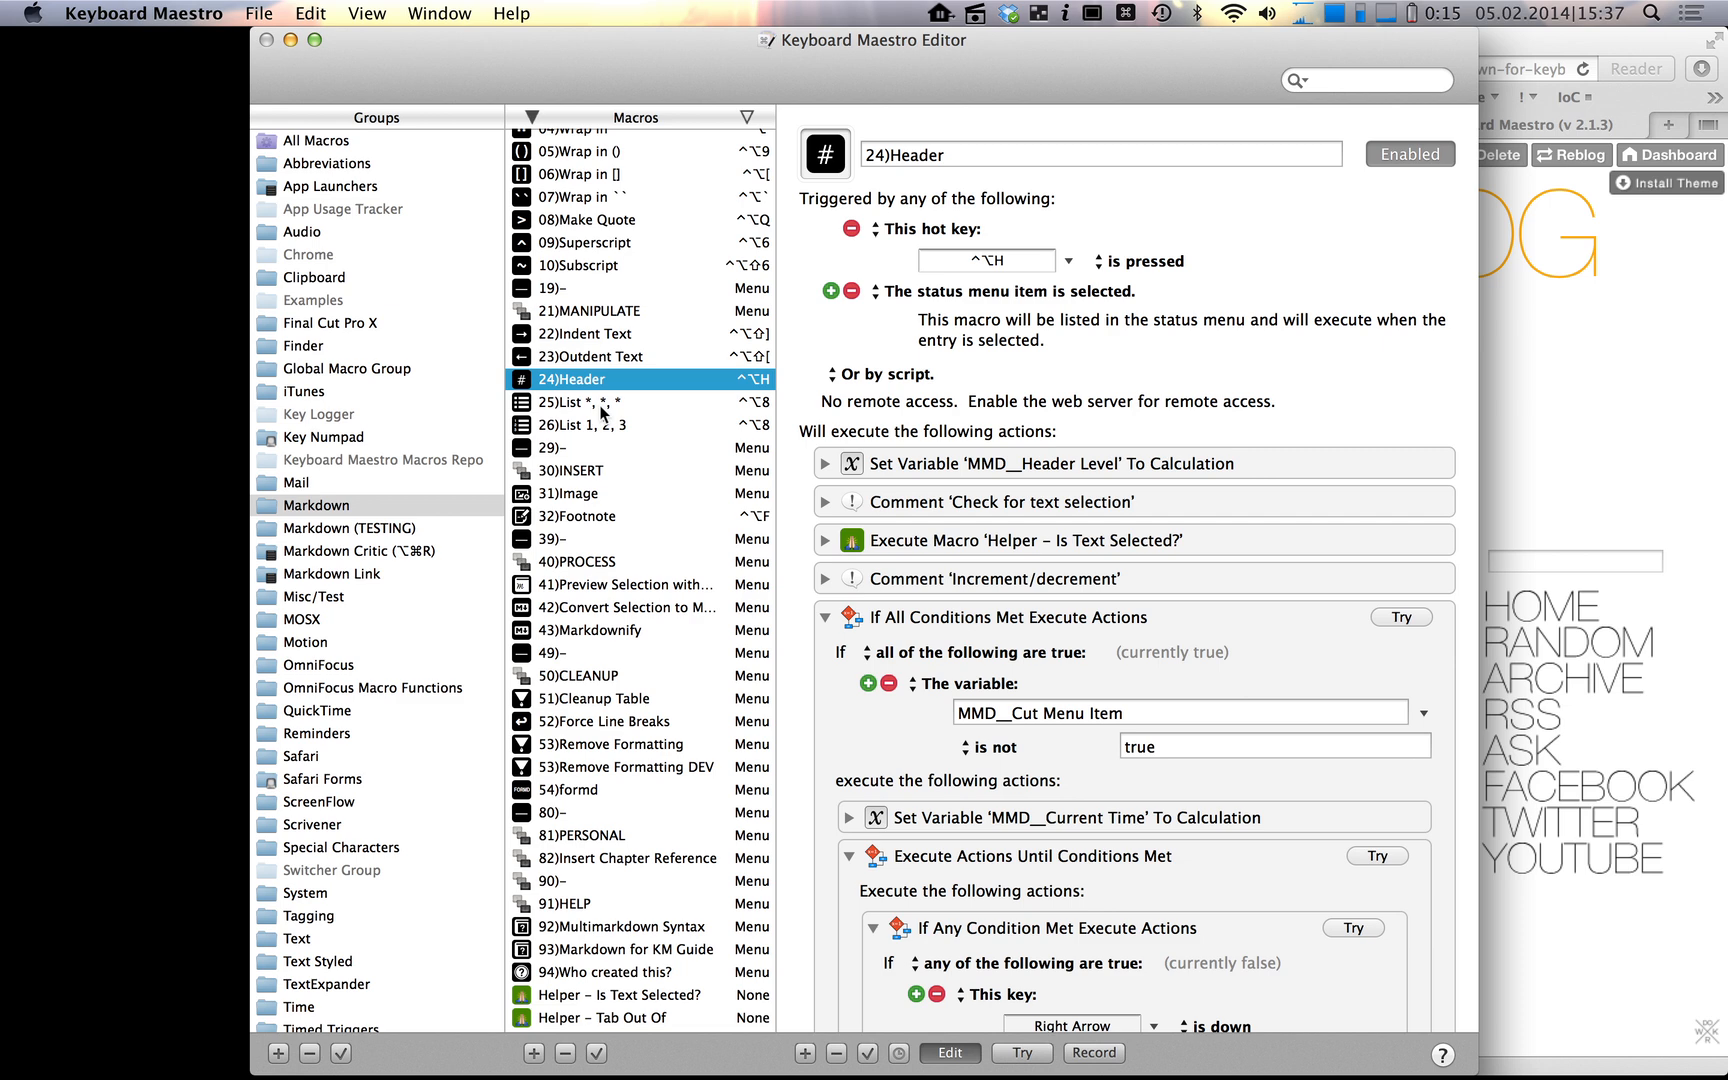
pyautogui.click(584, 402)
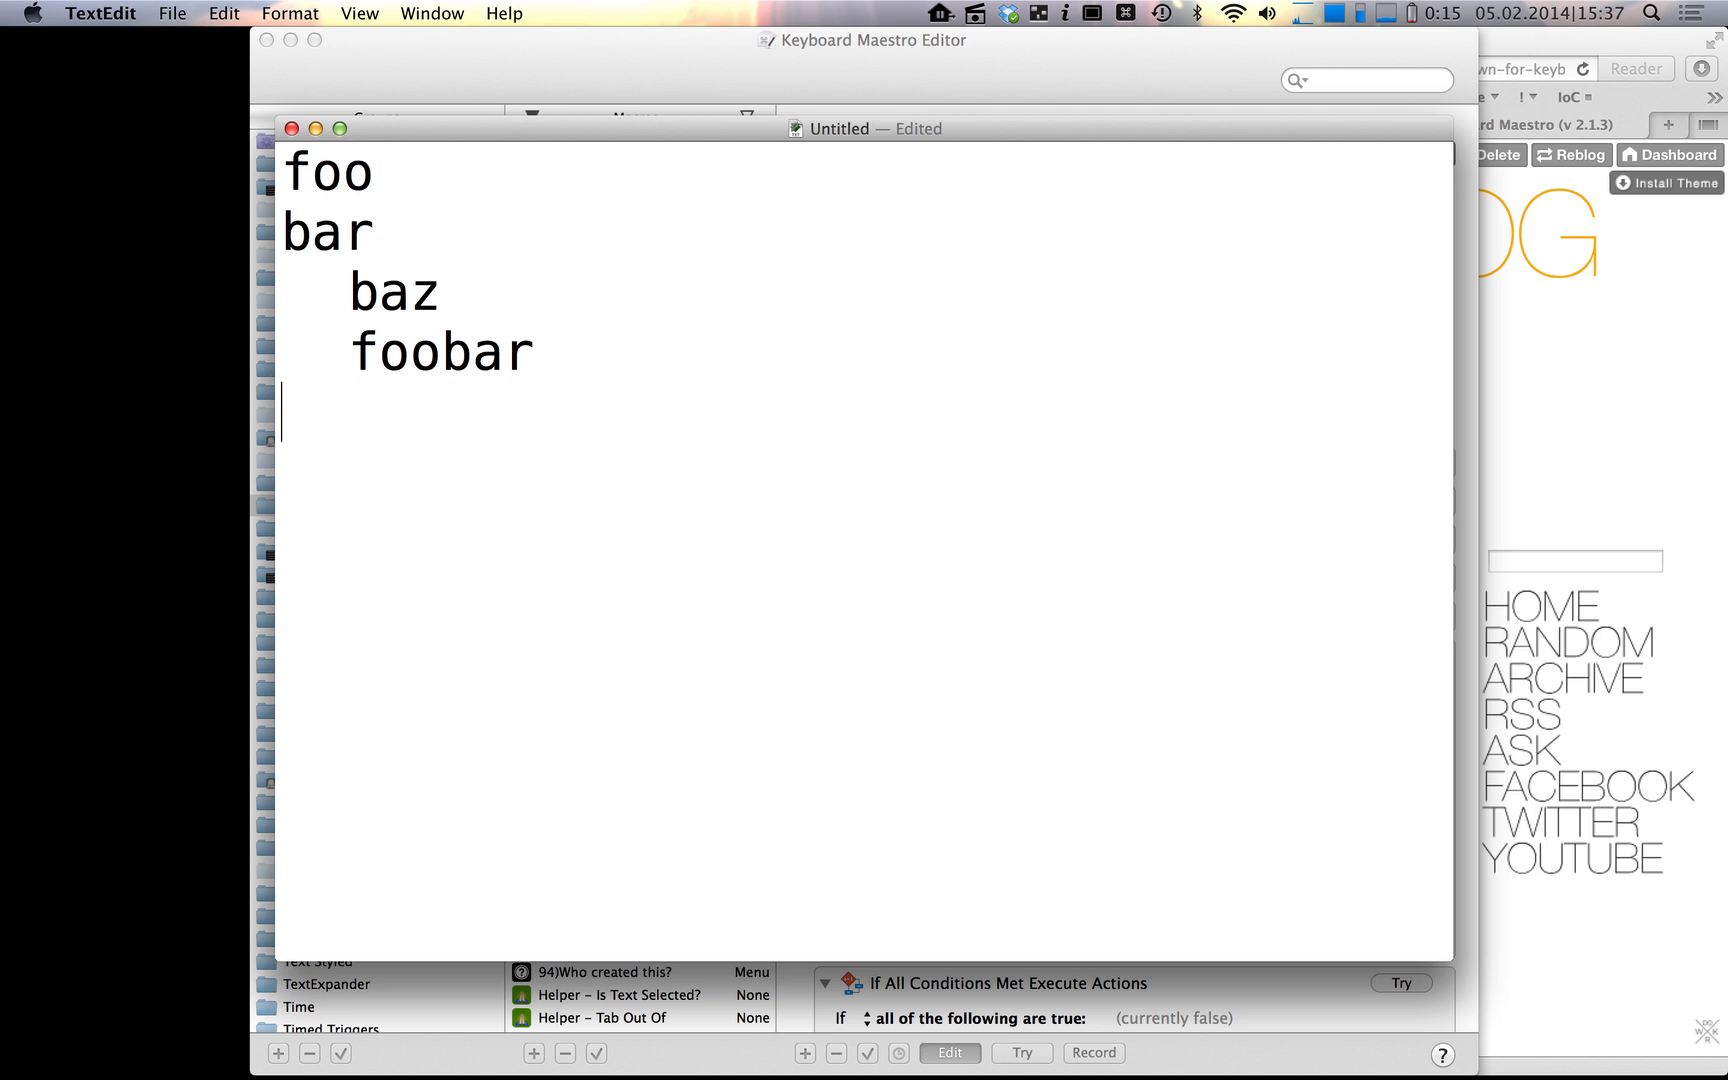
# - Bullet the foo, bar, baz, foobar lines with asterisks and return to the List macro's settings
pyautogui.press('cmd+a')
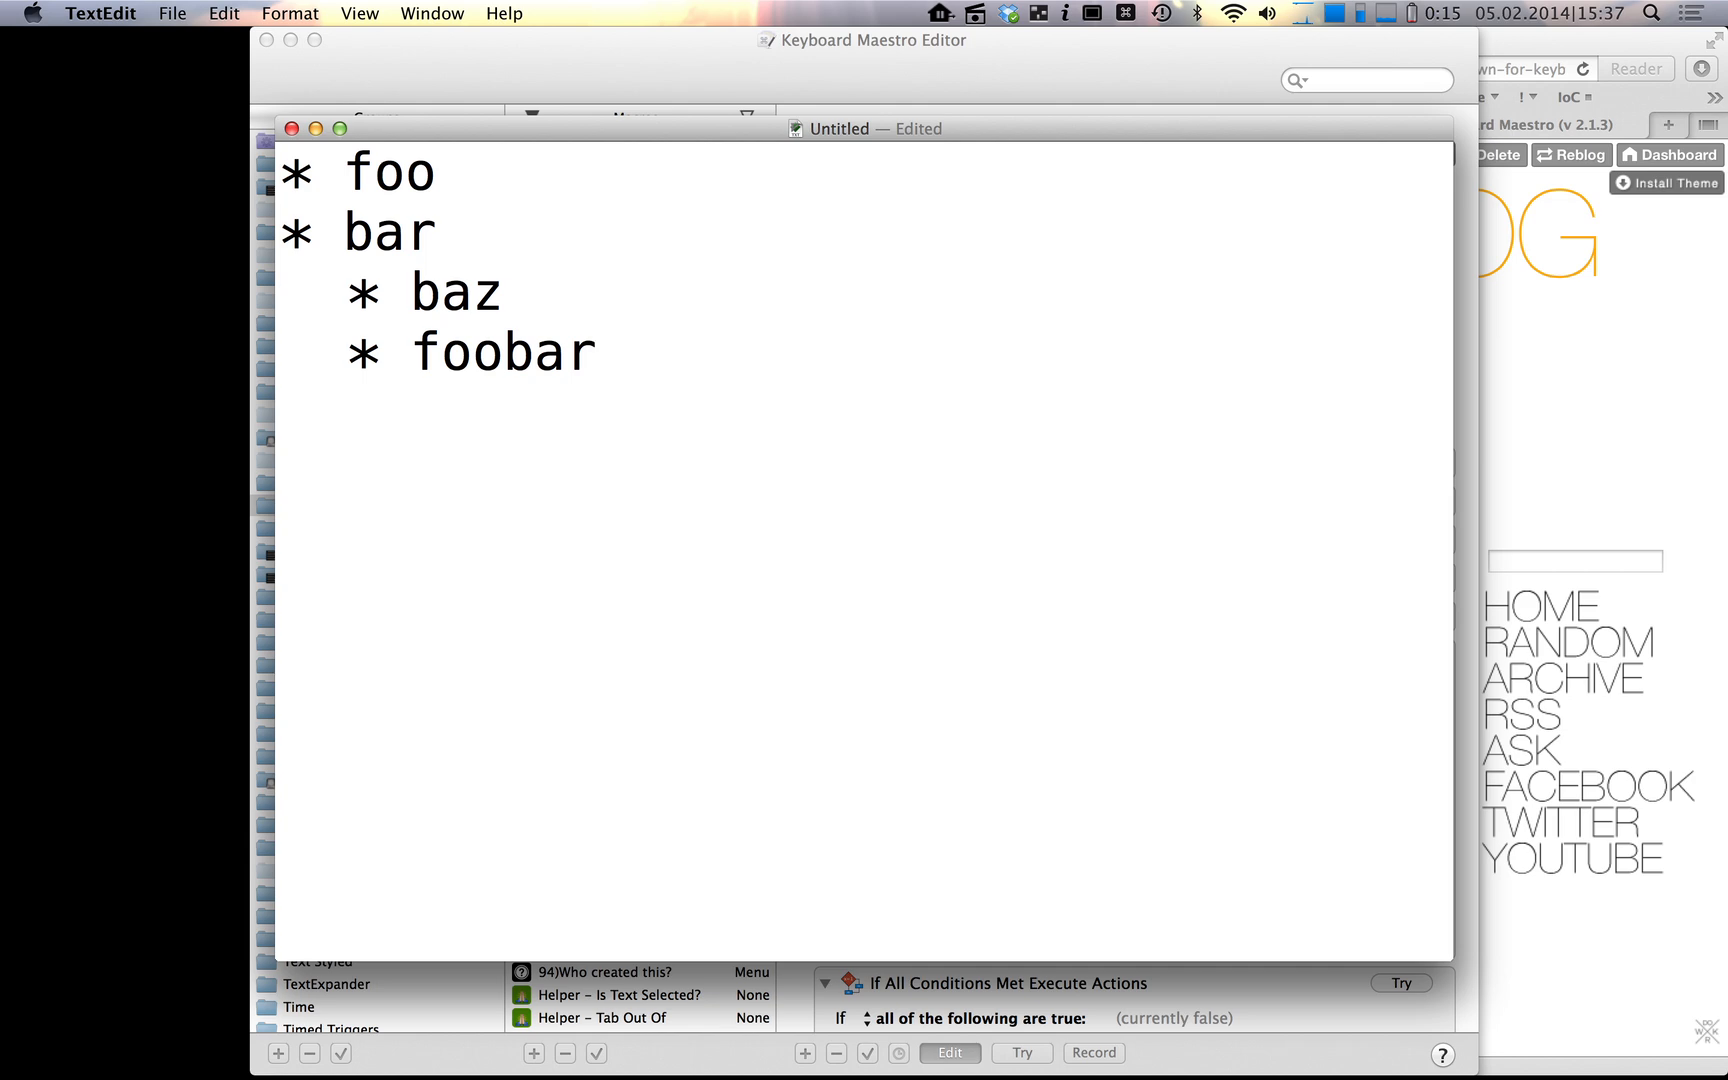
pyautogui.click(862, 40)
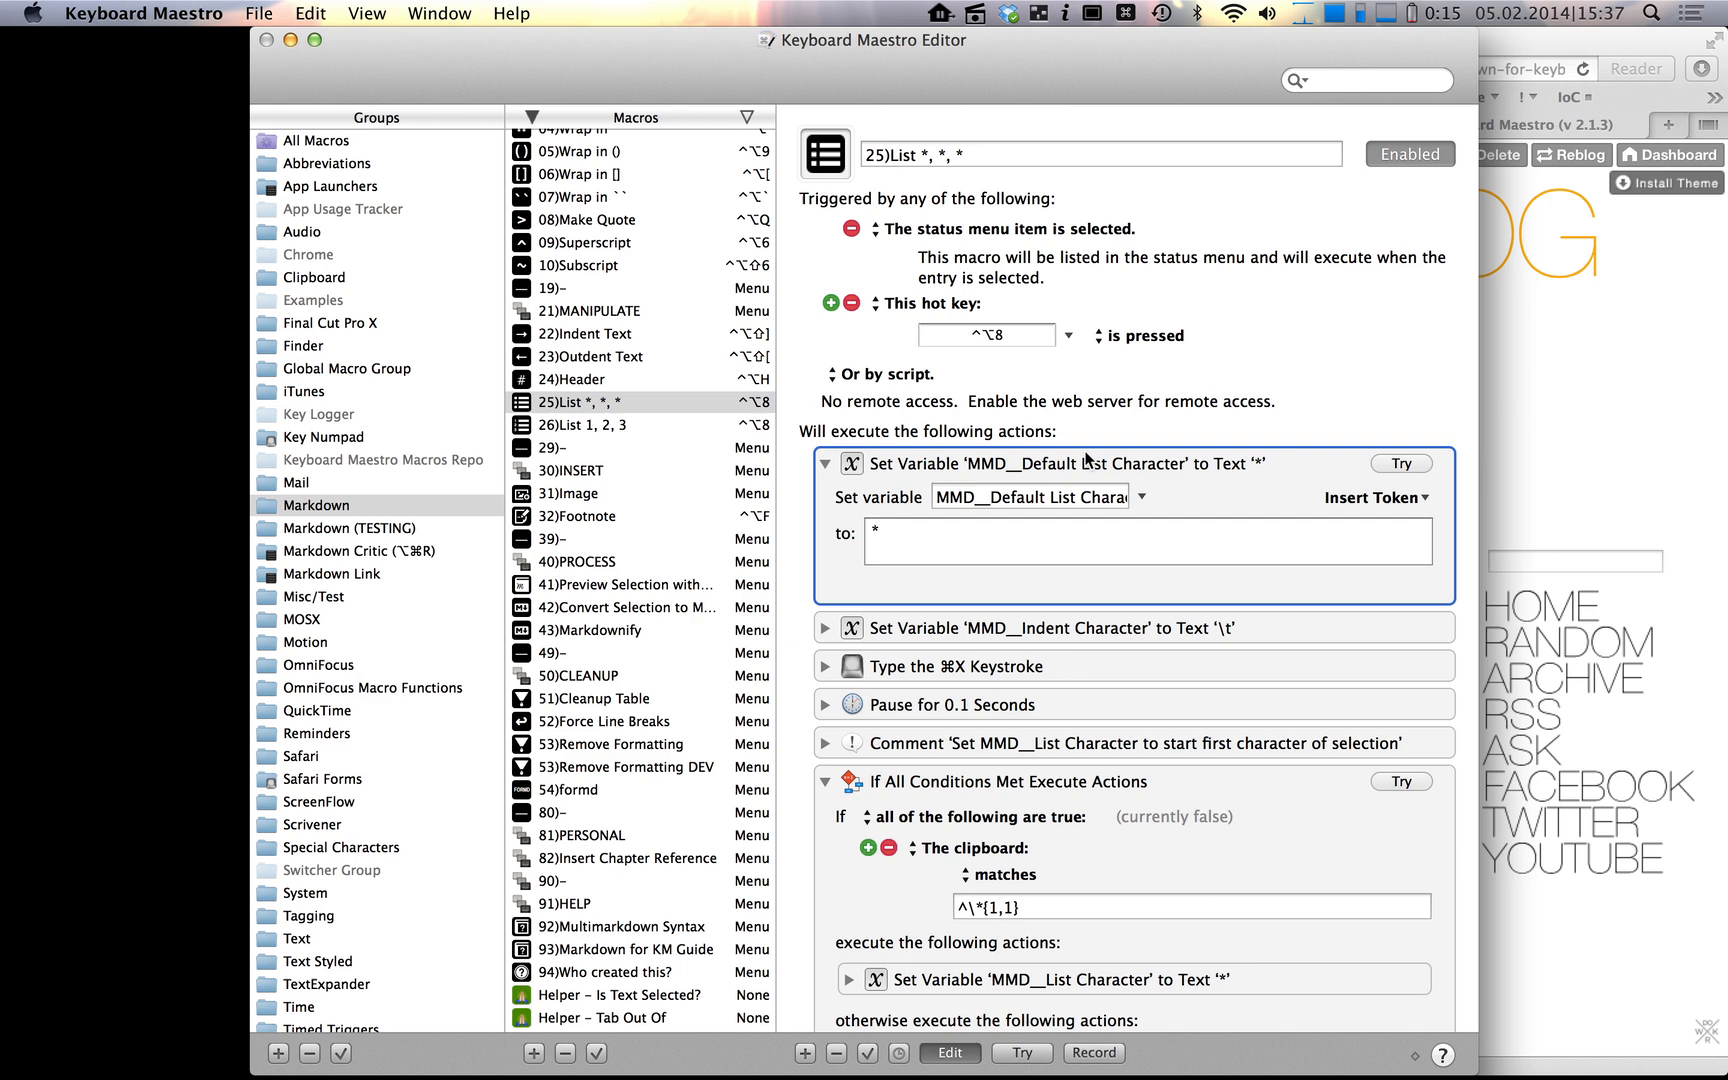
# - Set the List macro's MMD__Default List Character variable to an asterisk
pyautogui.click(1146, 540)
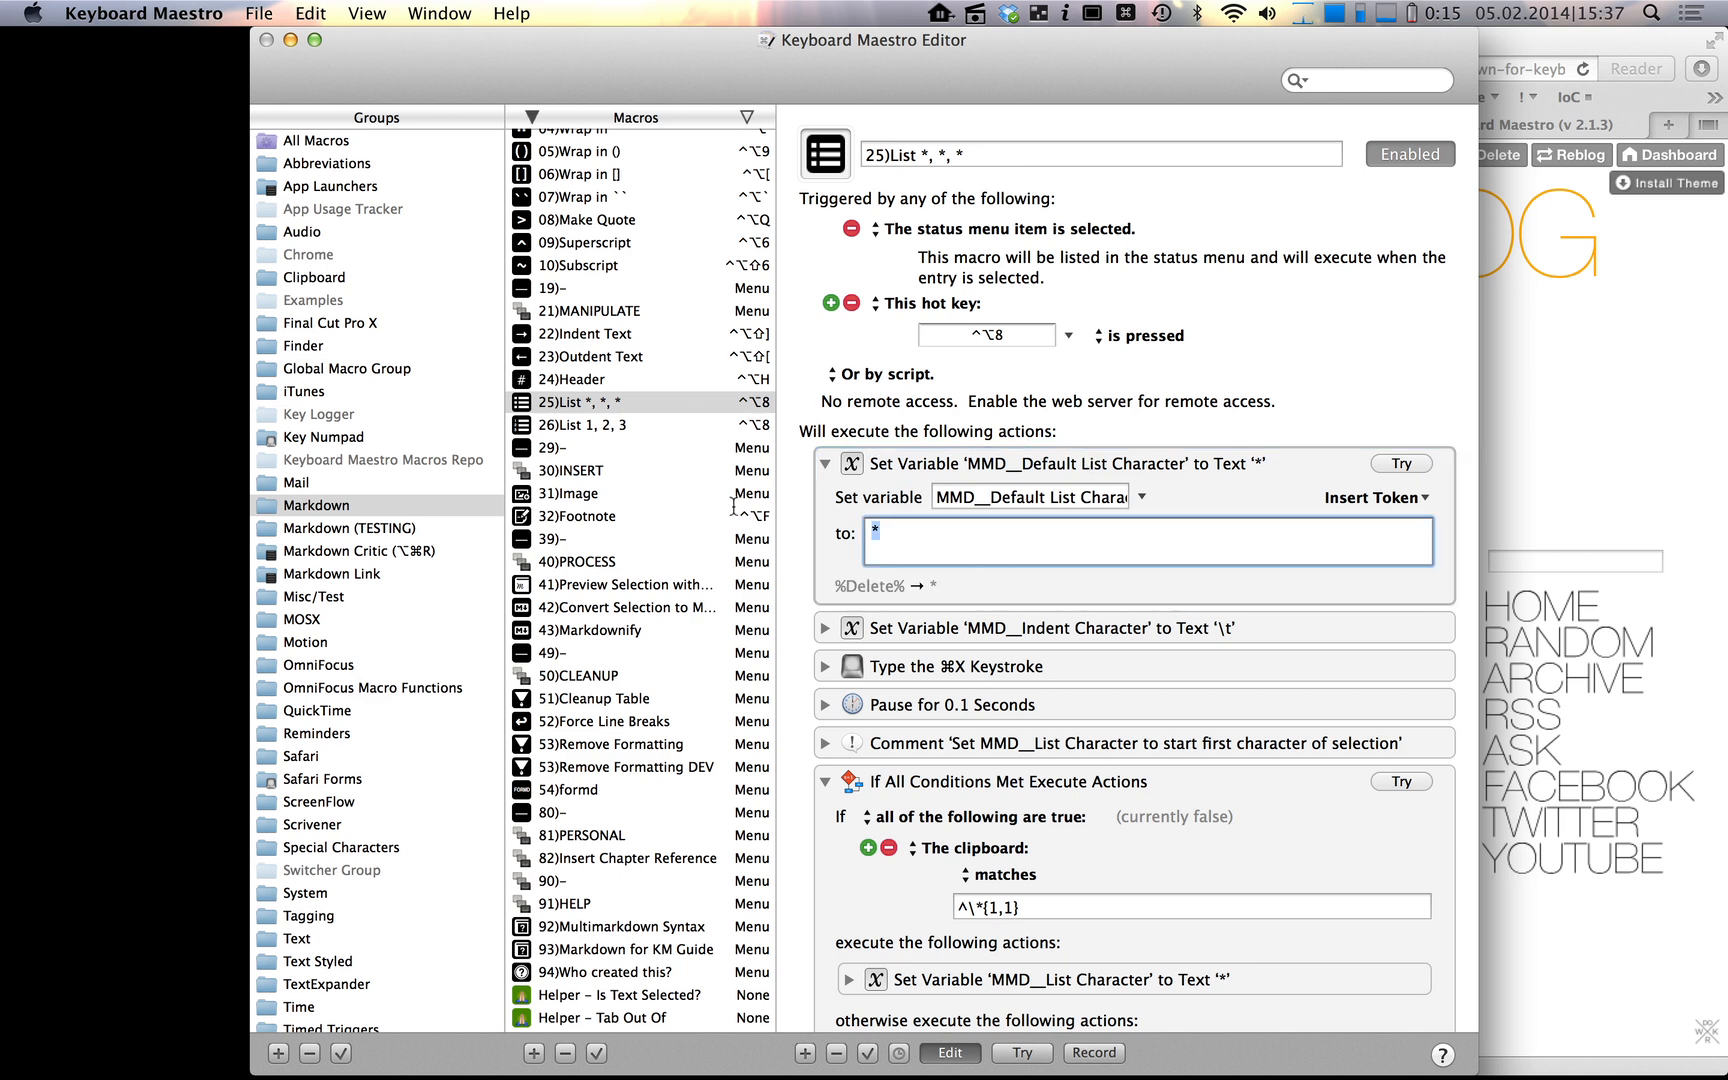
pyautogui.write('+')
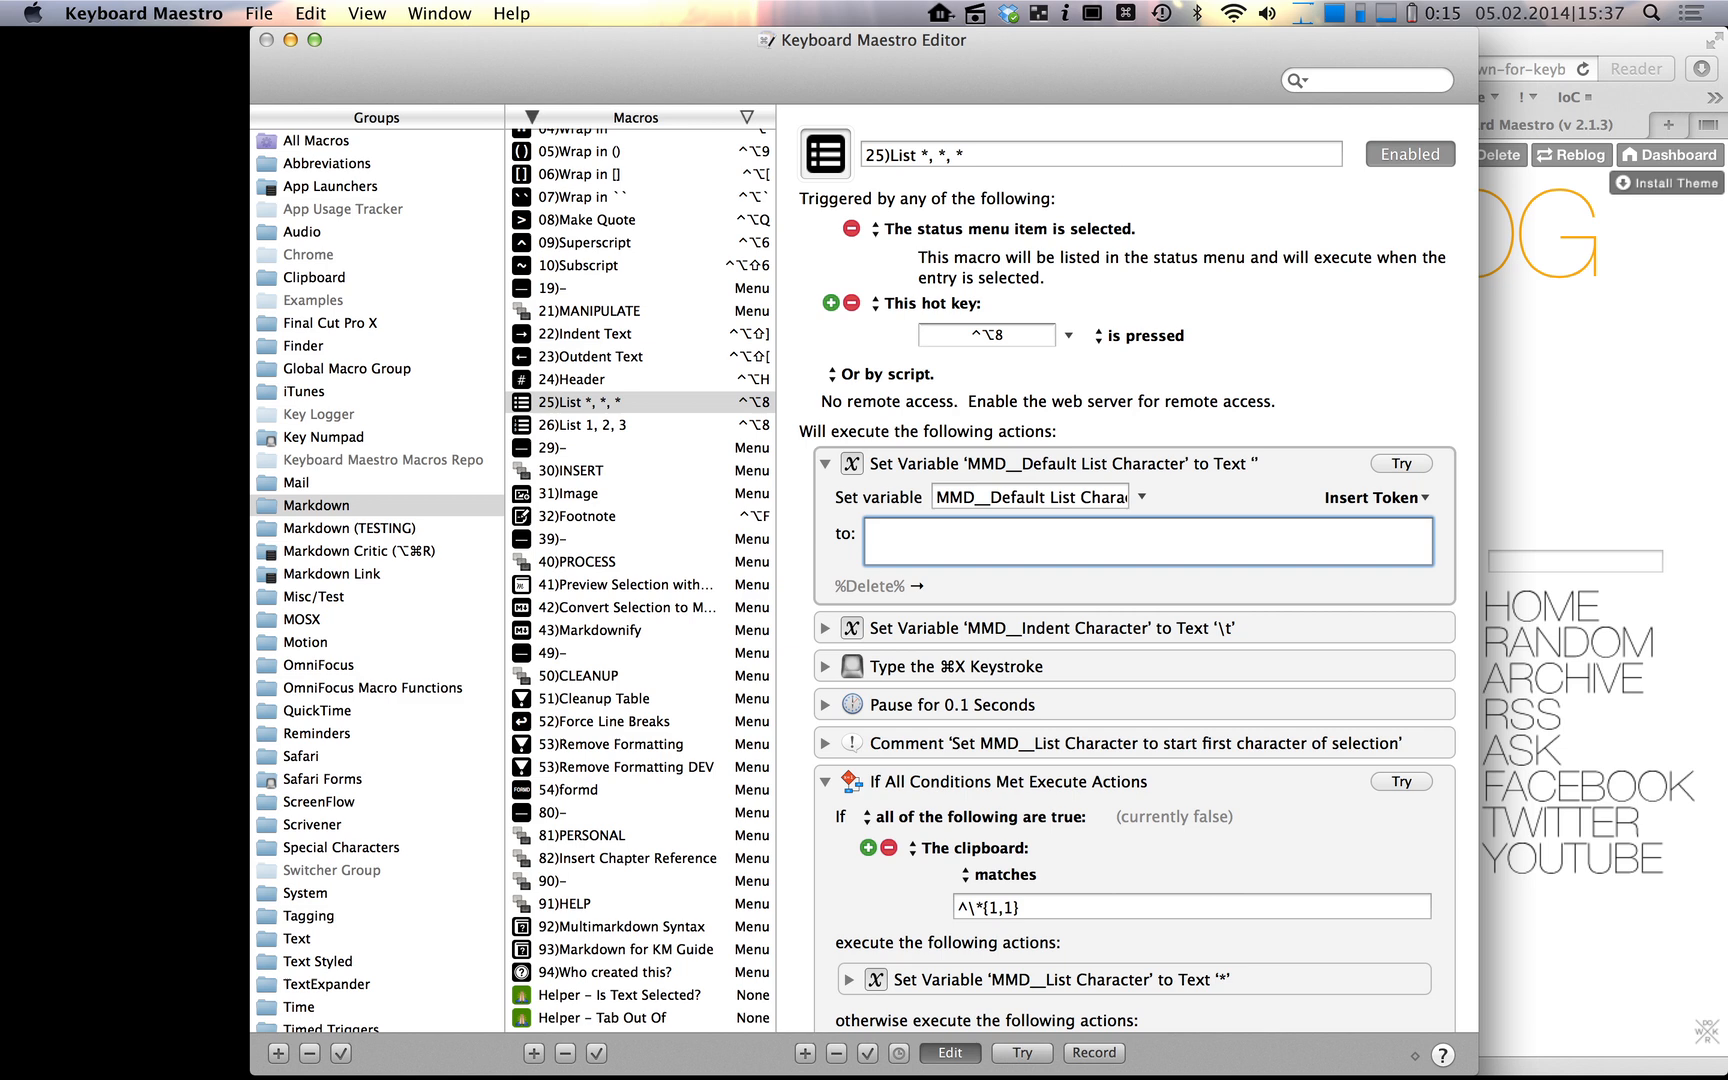
pyautogui.write('*')
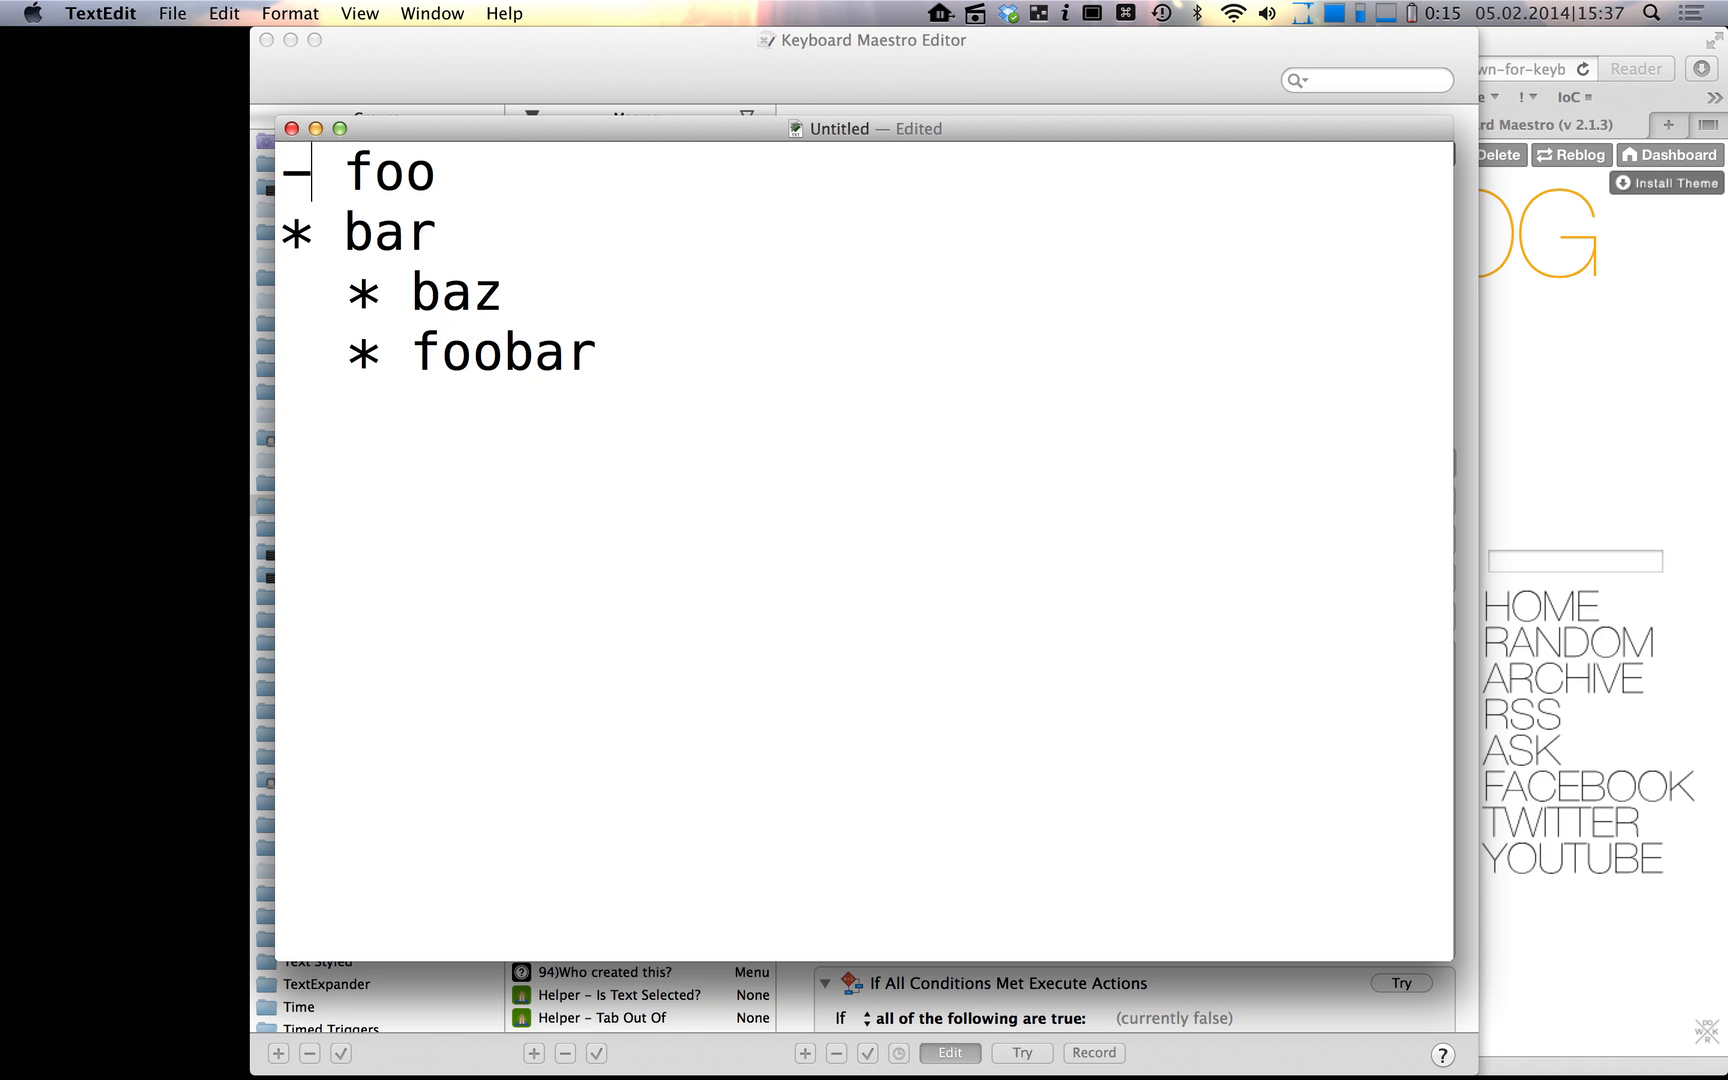
# - Number the foo/bar/baz/foobar list with the List 1, 2, 3 macro, keeping baz and foobar nested
pyautogui.press('cmd+a')
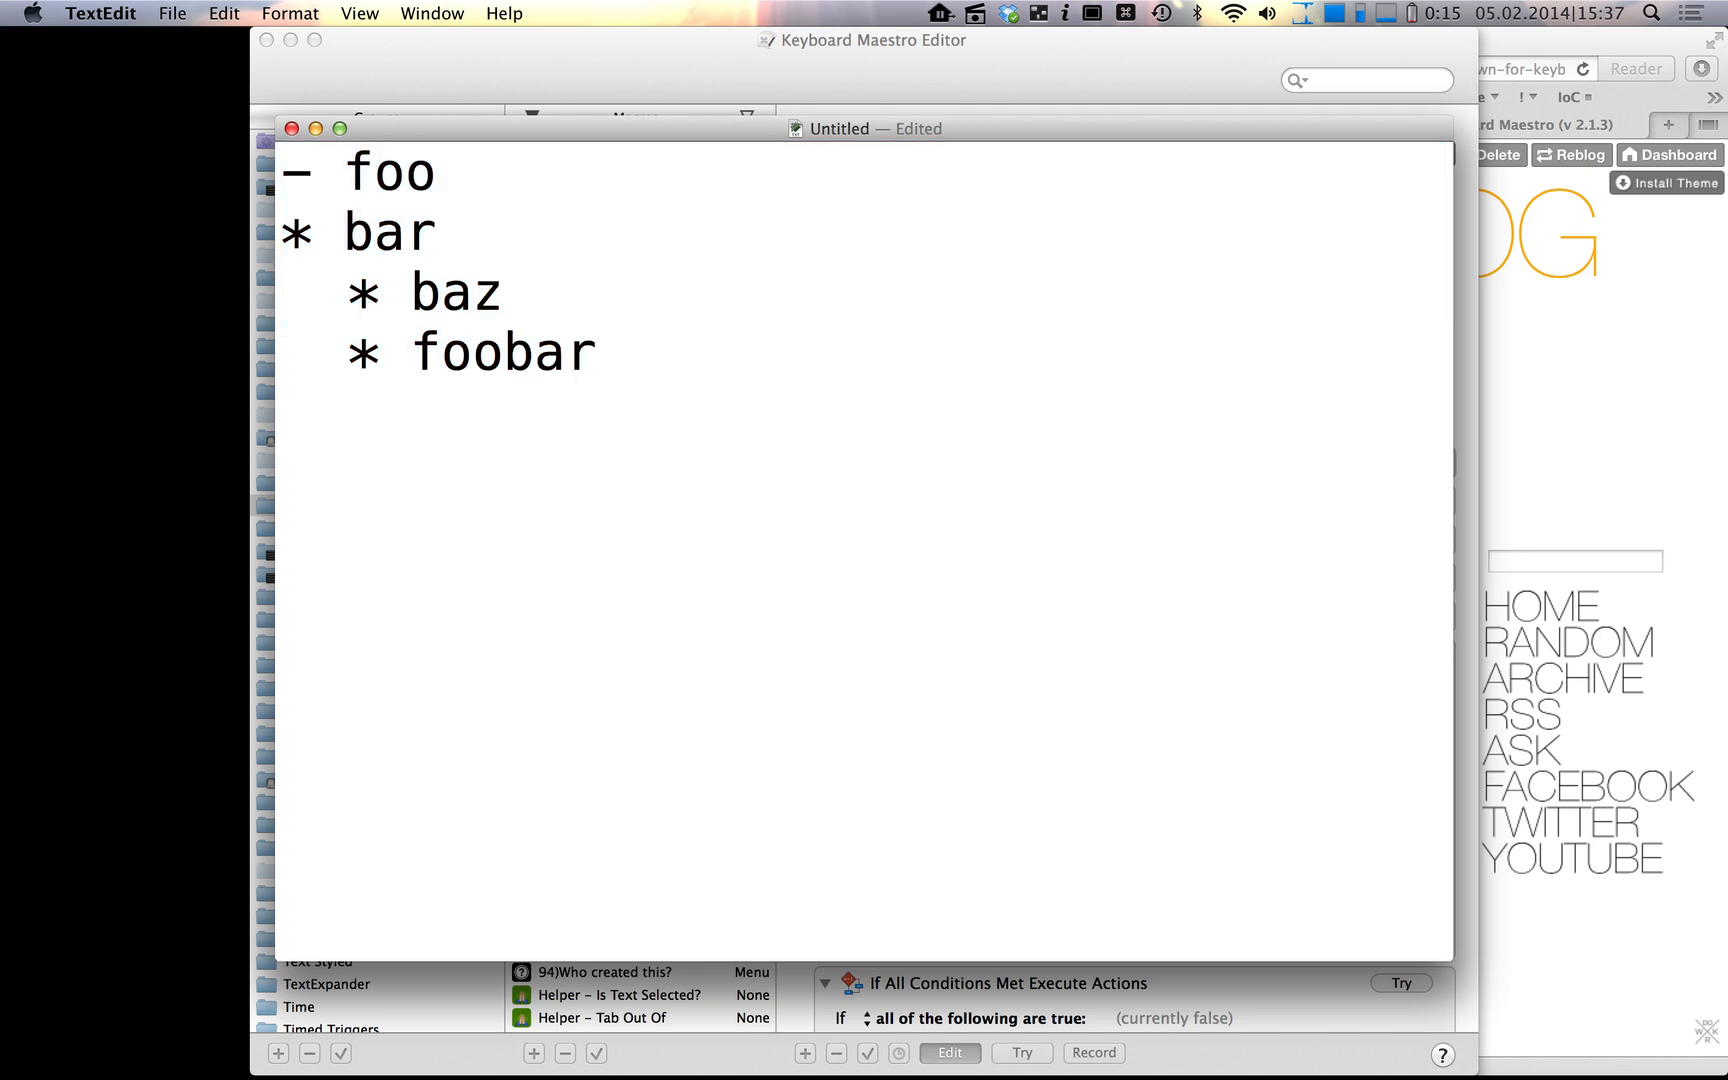
pyautogui.click(600, 352)
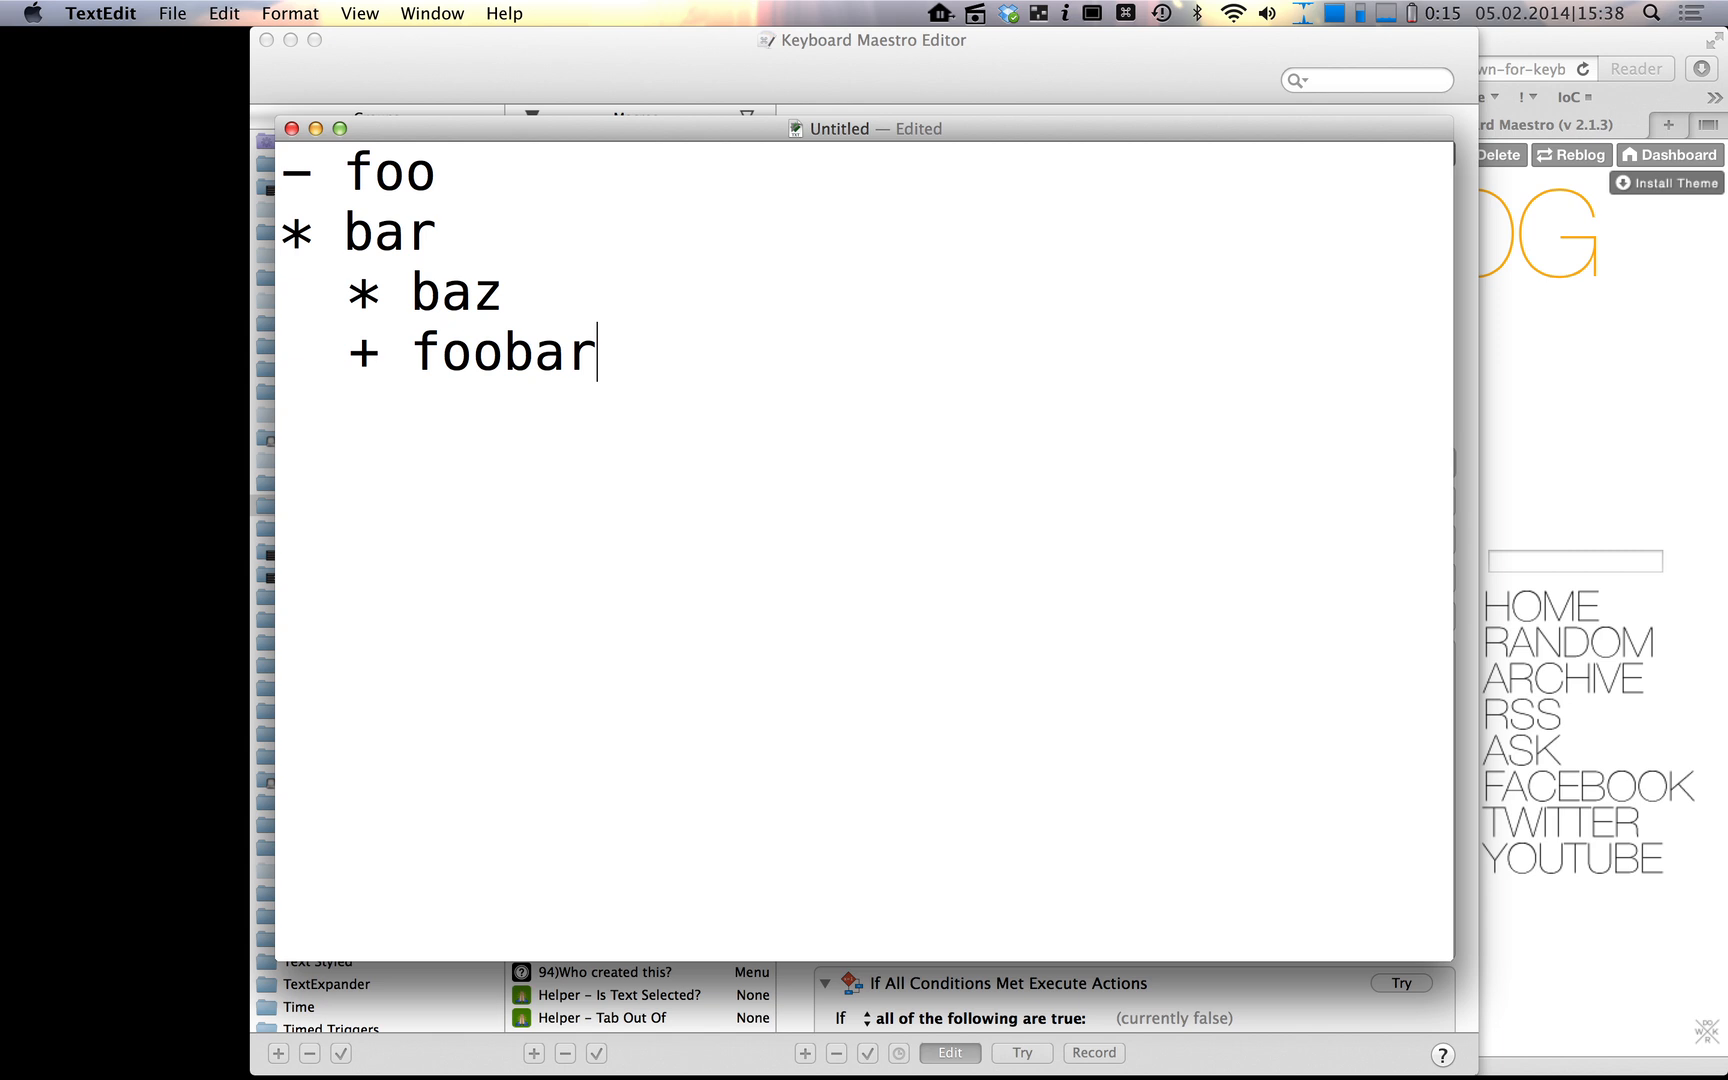
pyautogui.press('cmd+a')
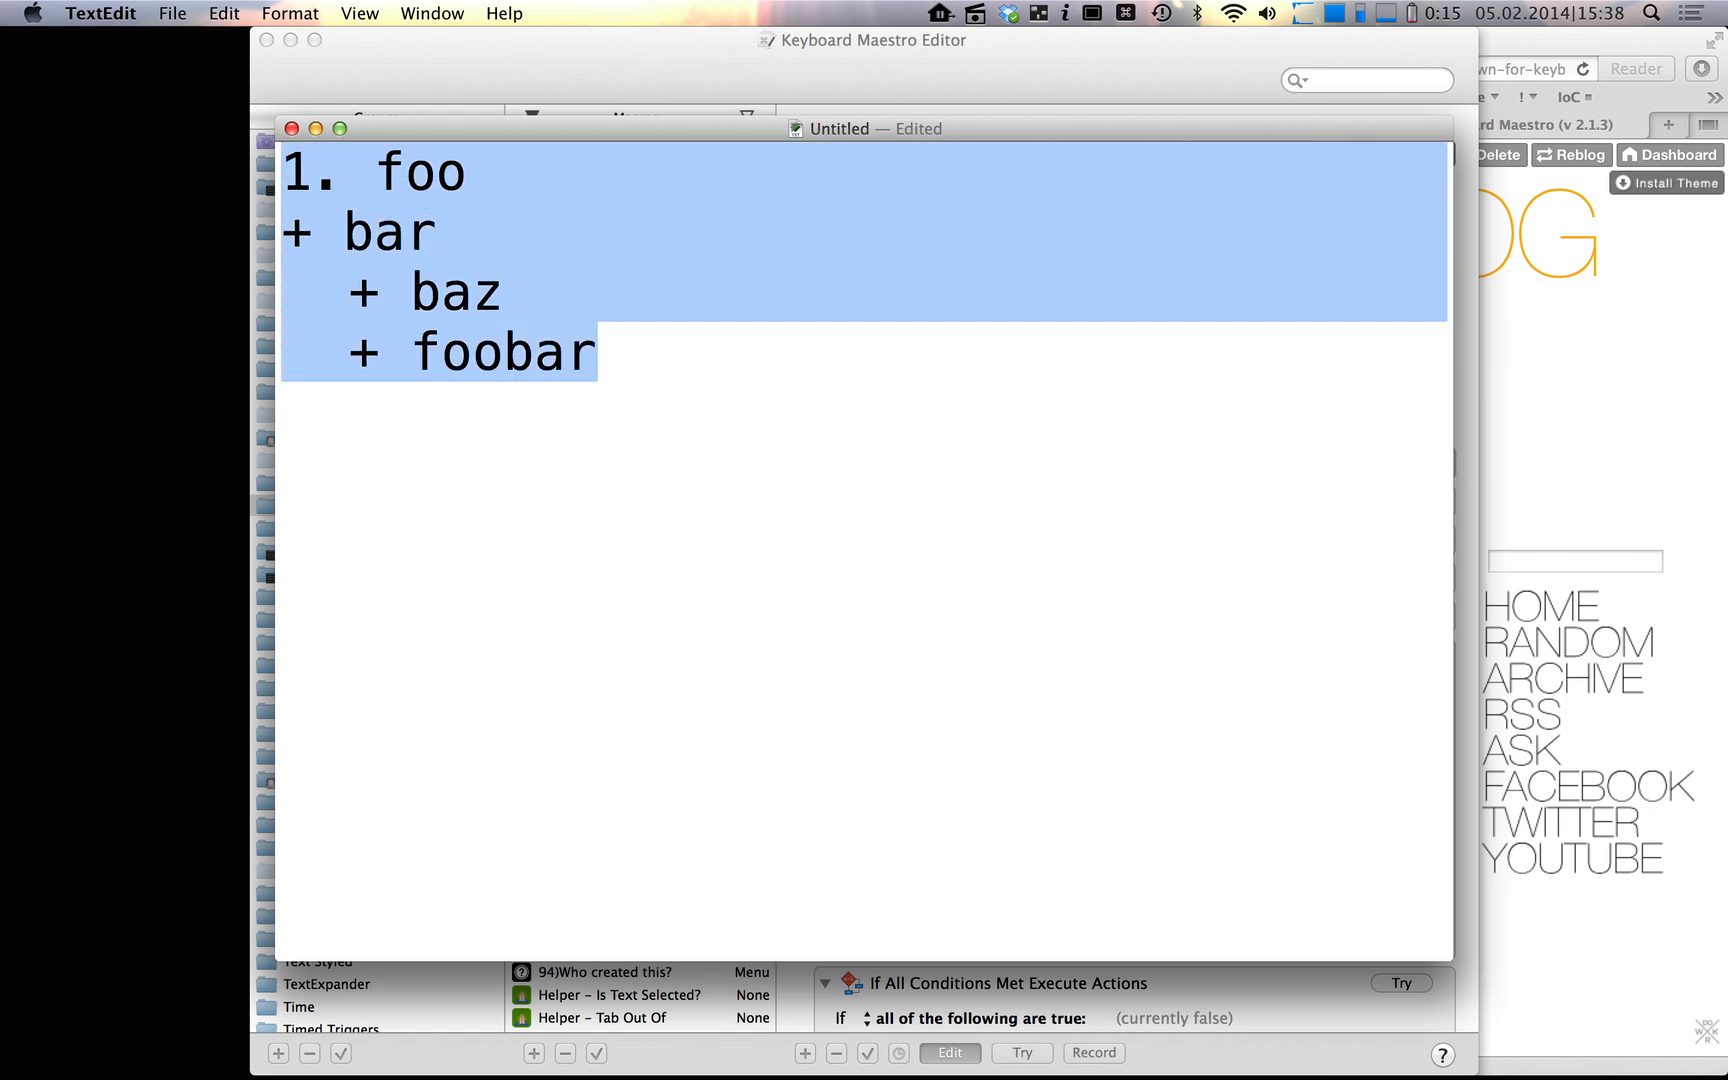
pyautogui.press('ctrl+alt+8')
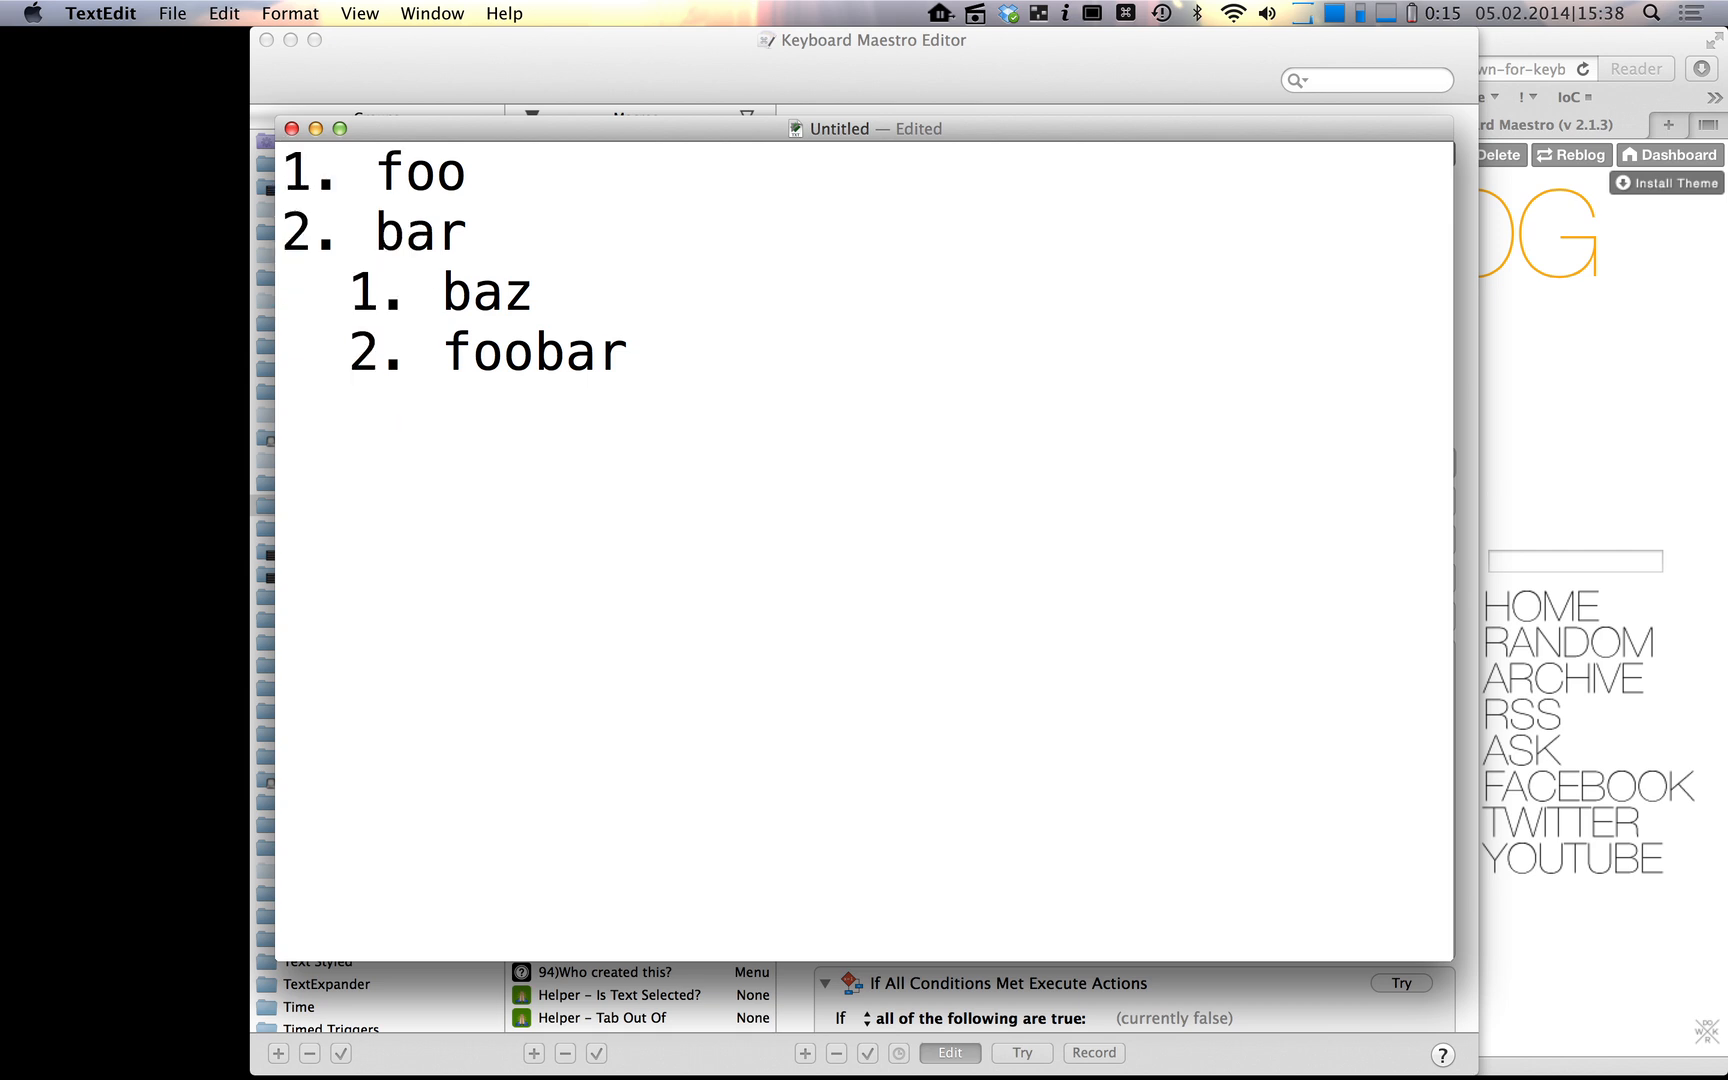
pyautogui.doubleClick(310, 172)
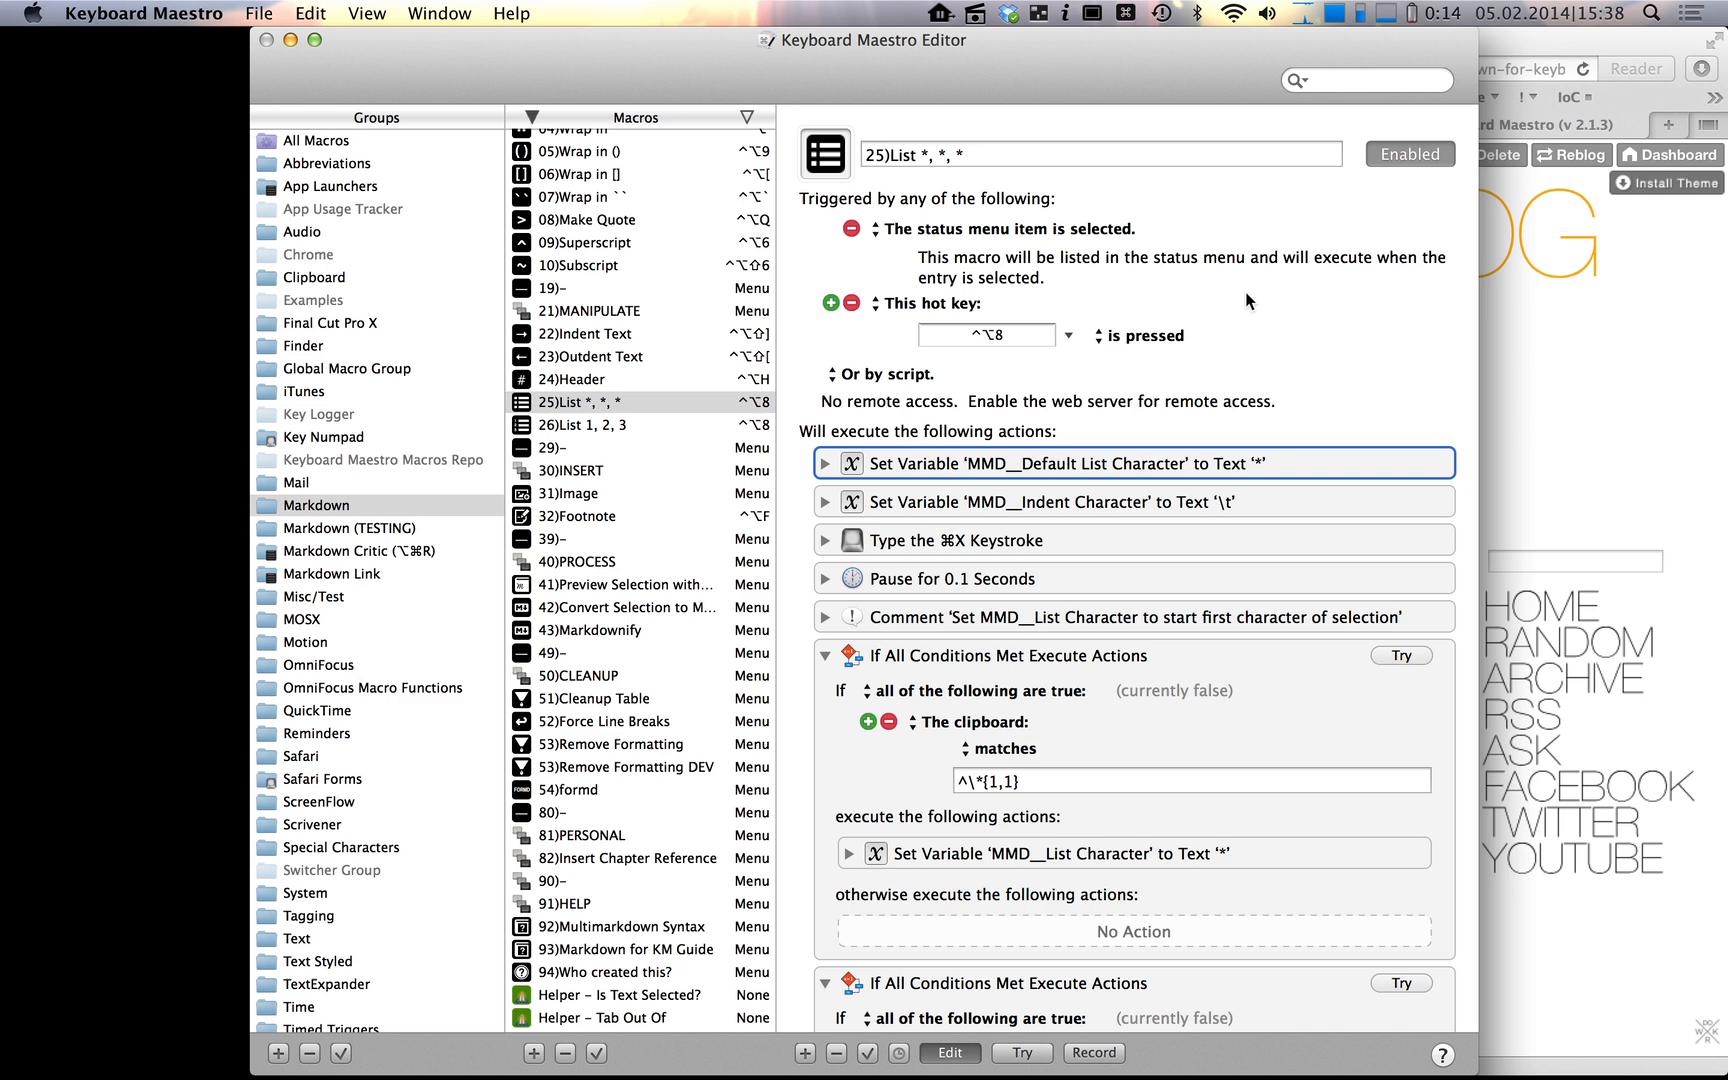
# - Review the Header macro's actions and run it on foo to show the Header Options prompt
pyautogui.click(574, 380)
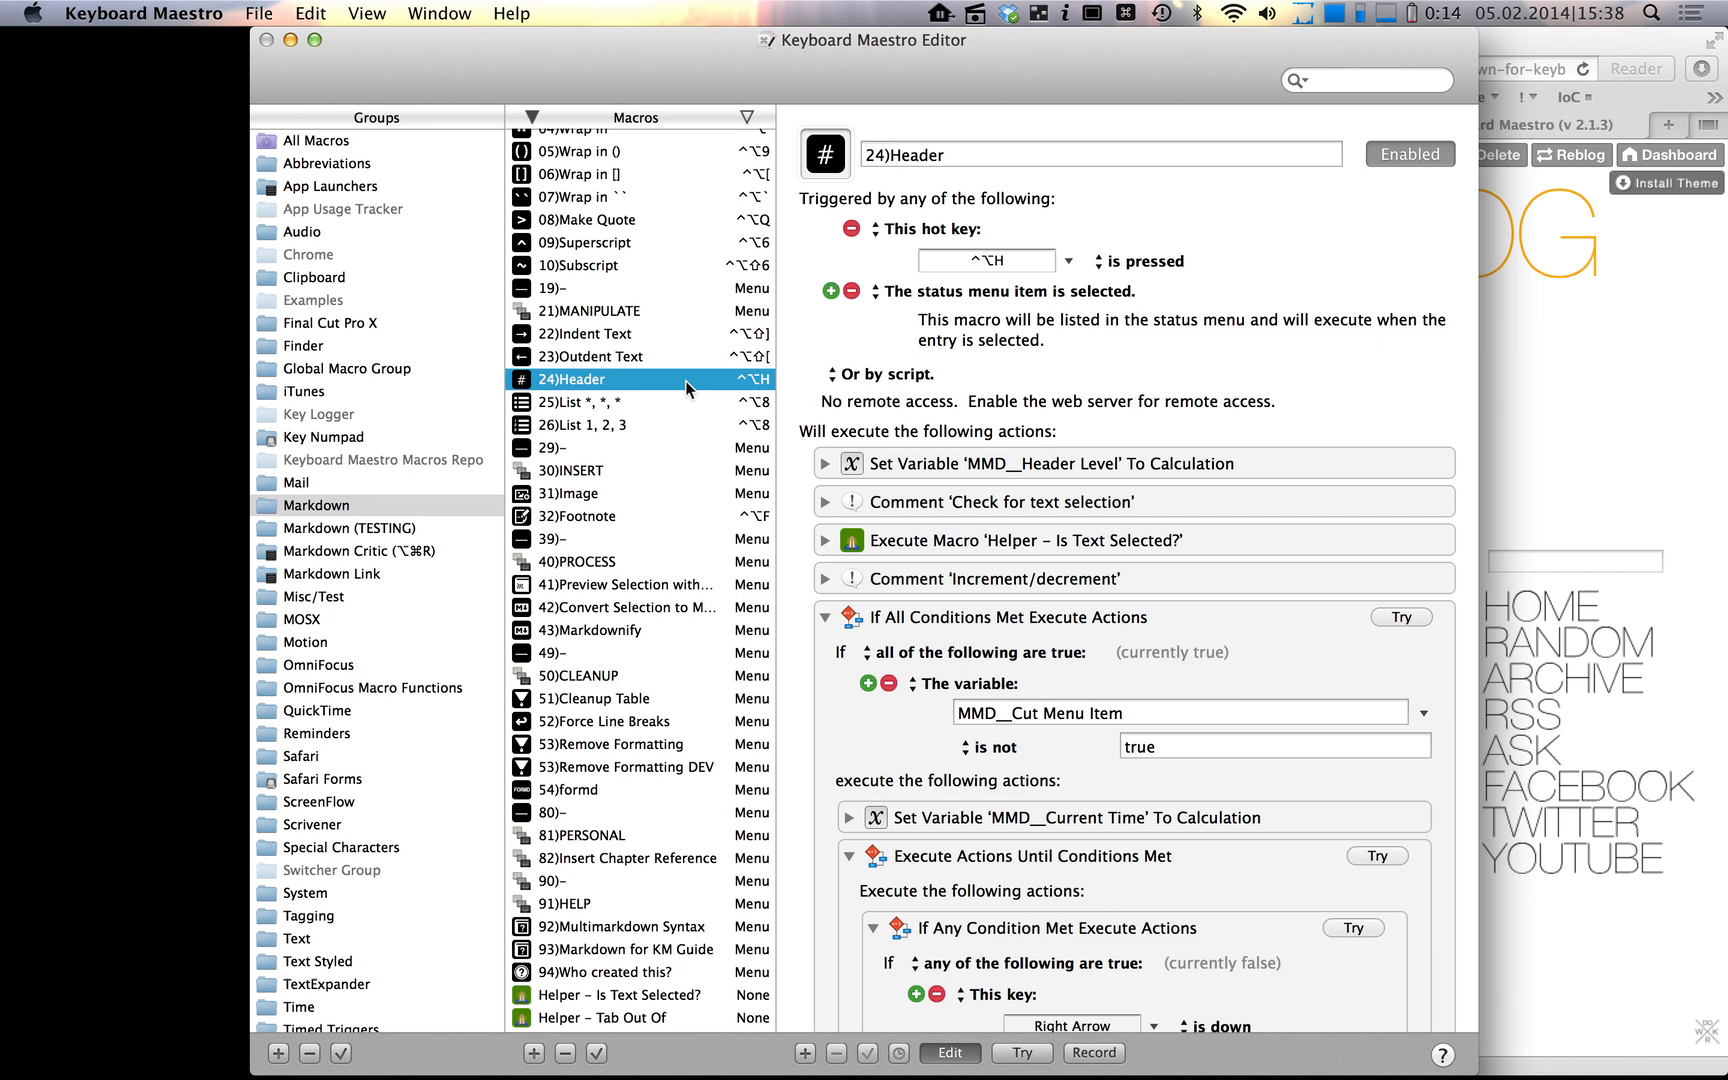
pyautogui.press('cmd+tab')
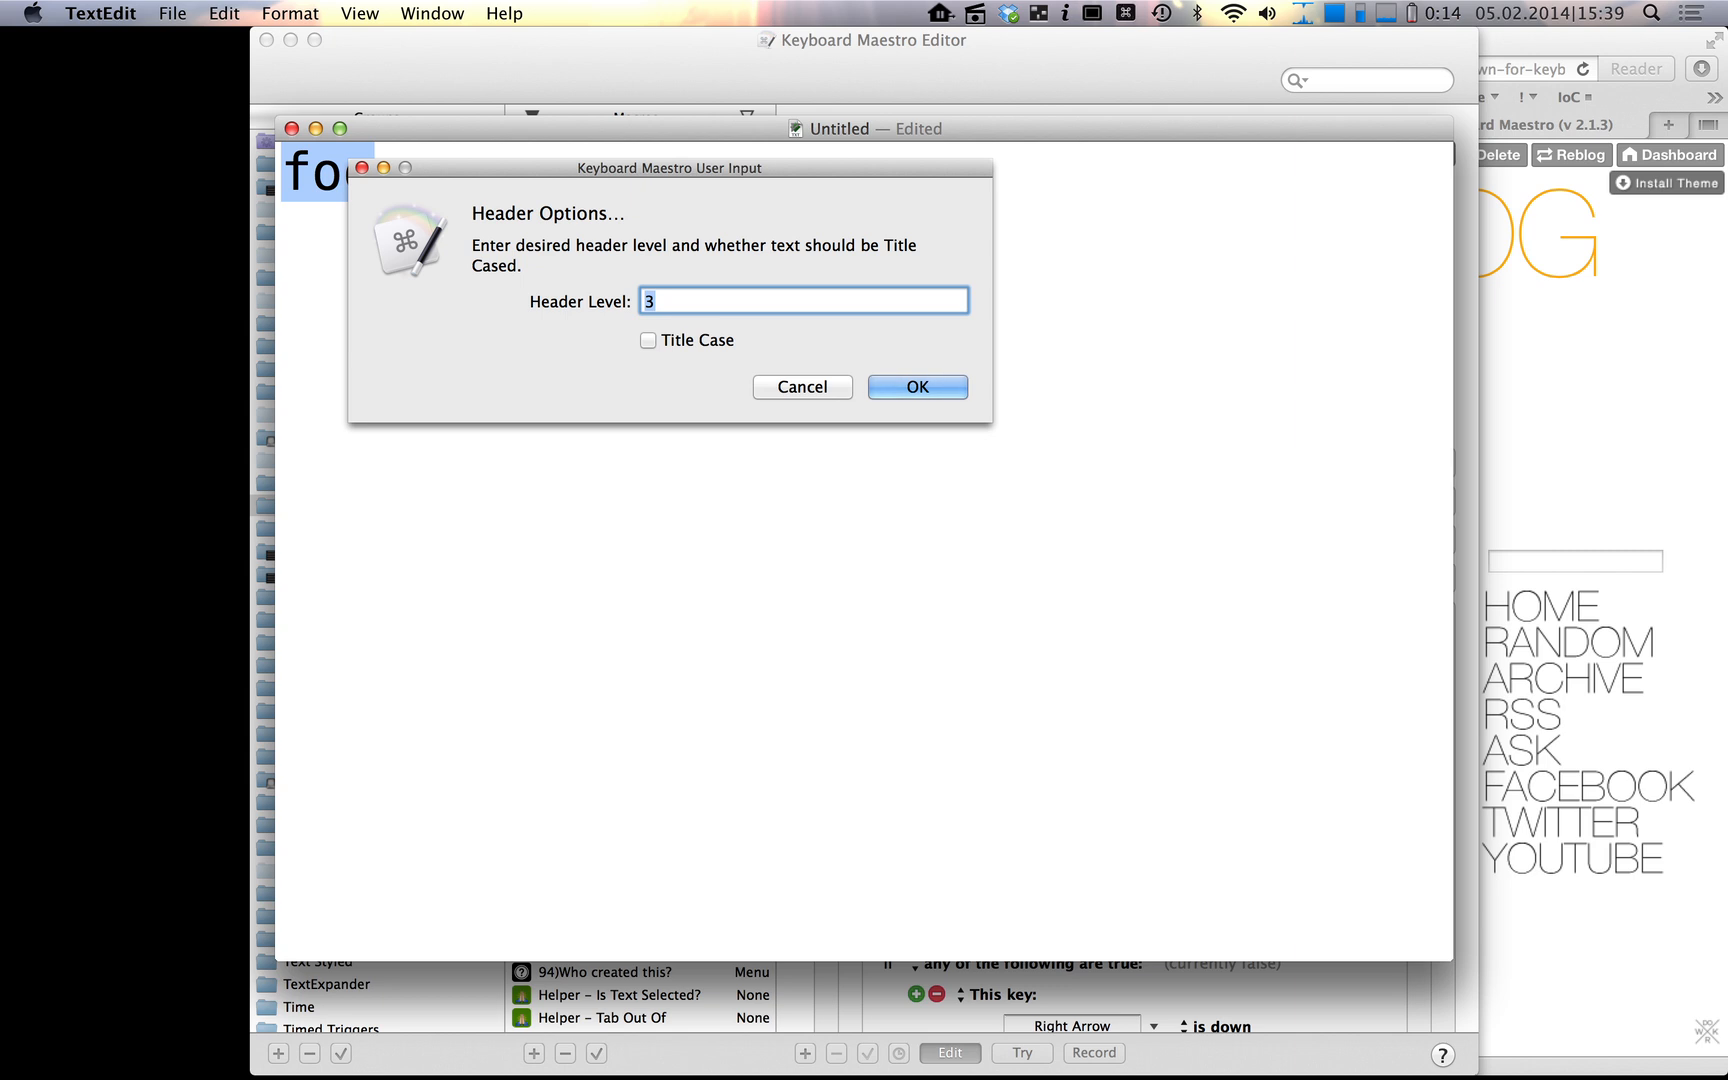
# - Rerun the Header macro and make foo a level-3 heading (### foo ###)
pyautogui.click(916, 386)
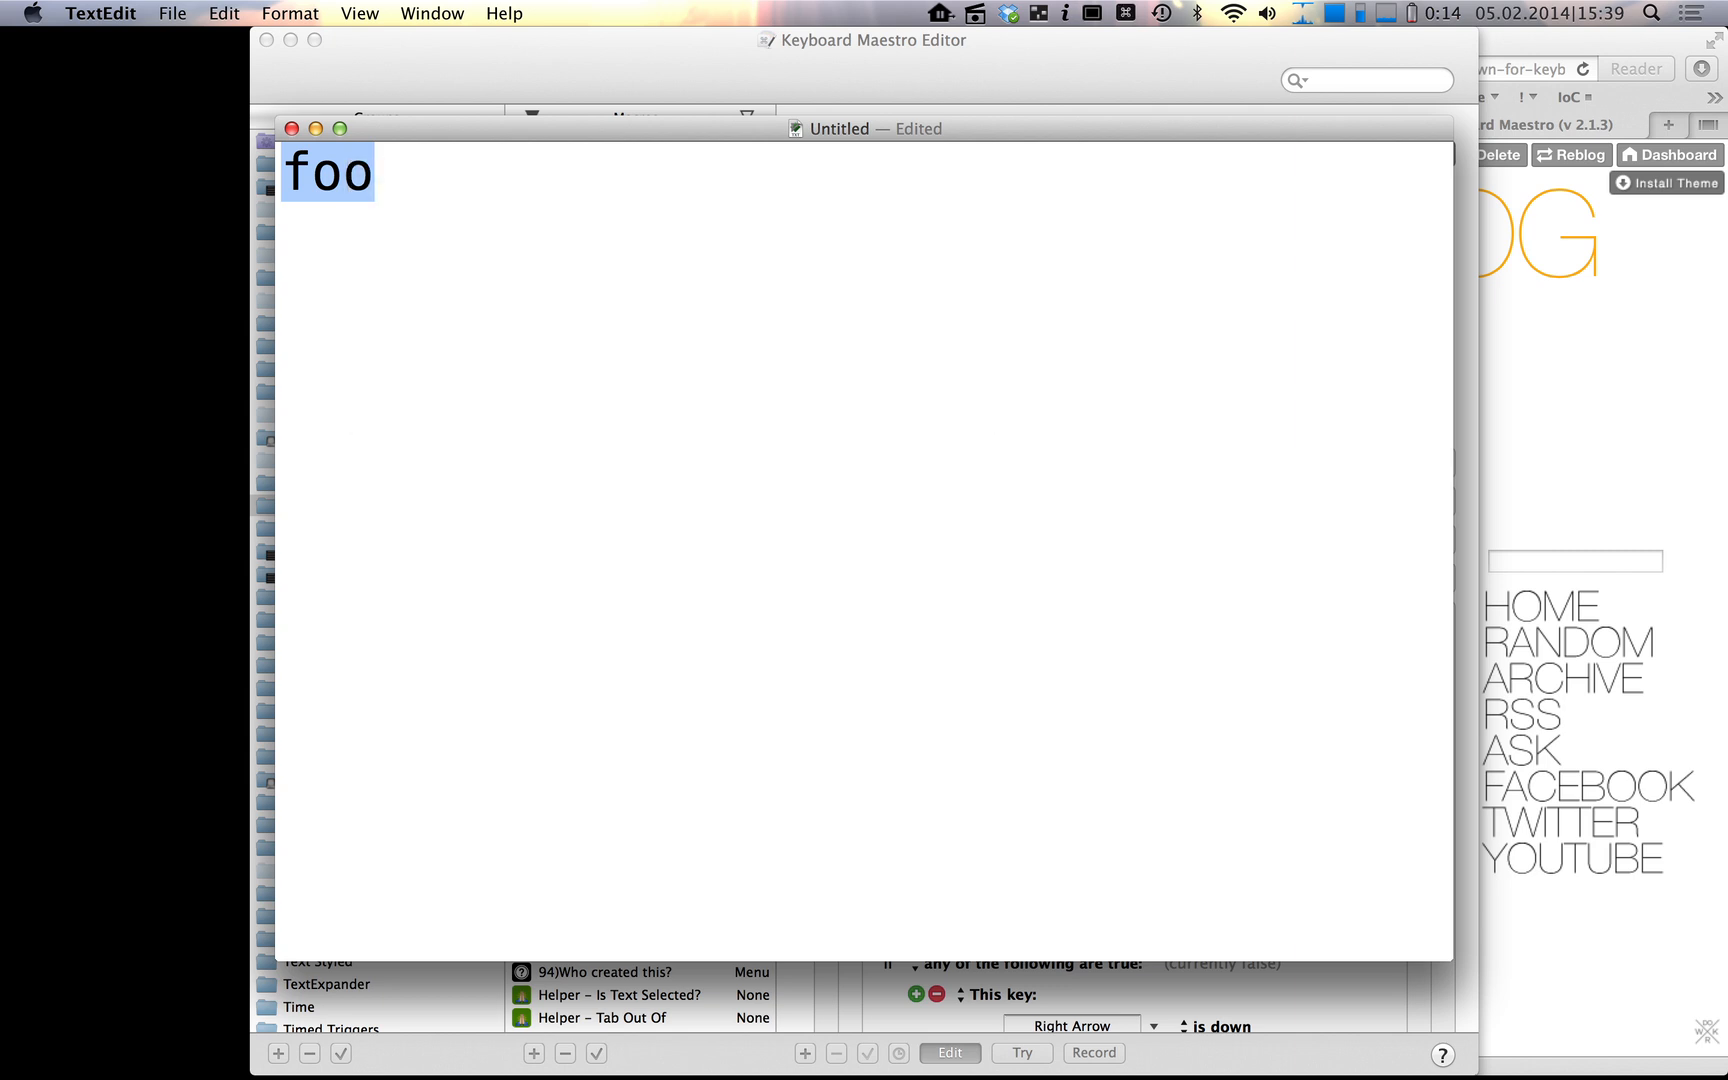
pyautogui.press('Delete')
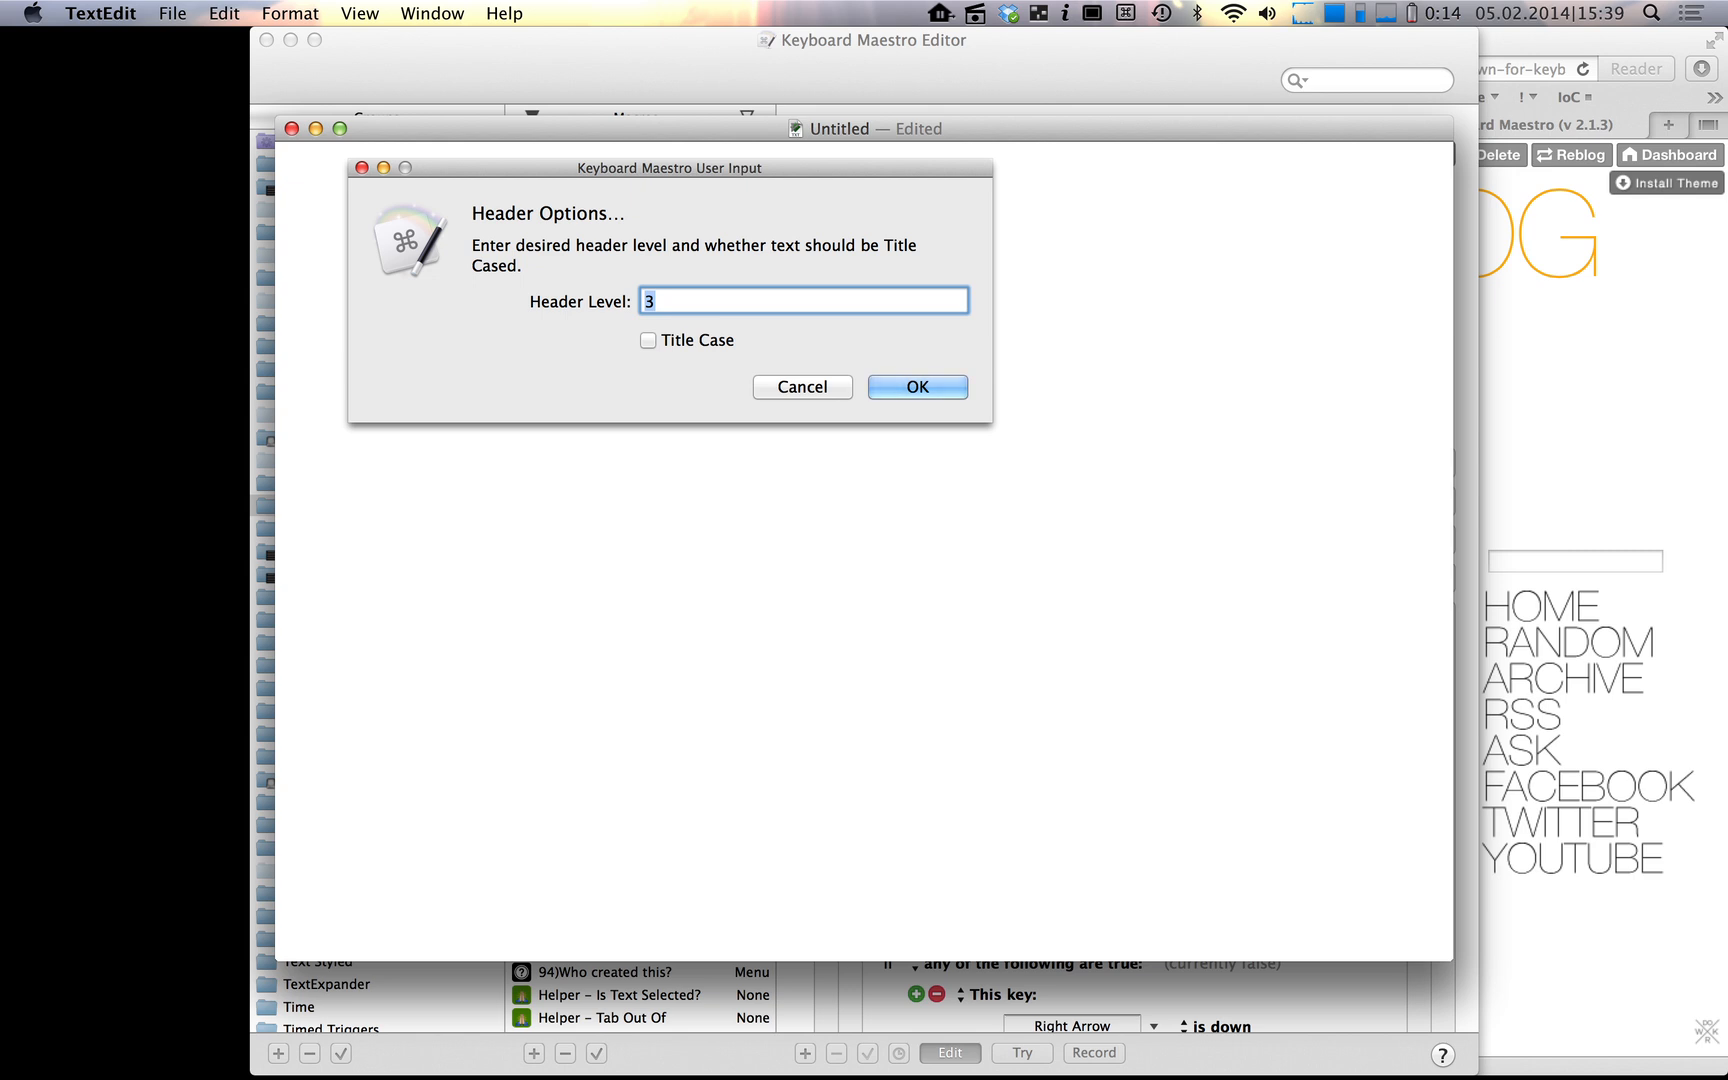
pyautogui.click(916, 386)
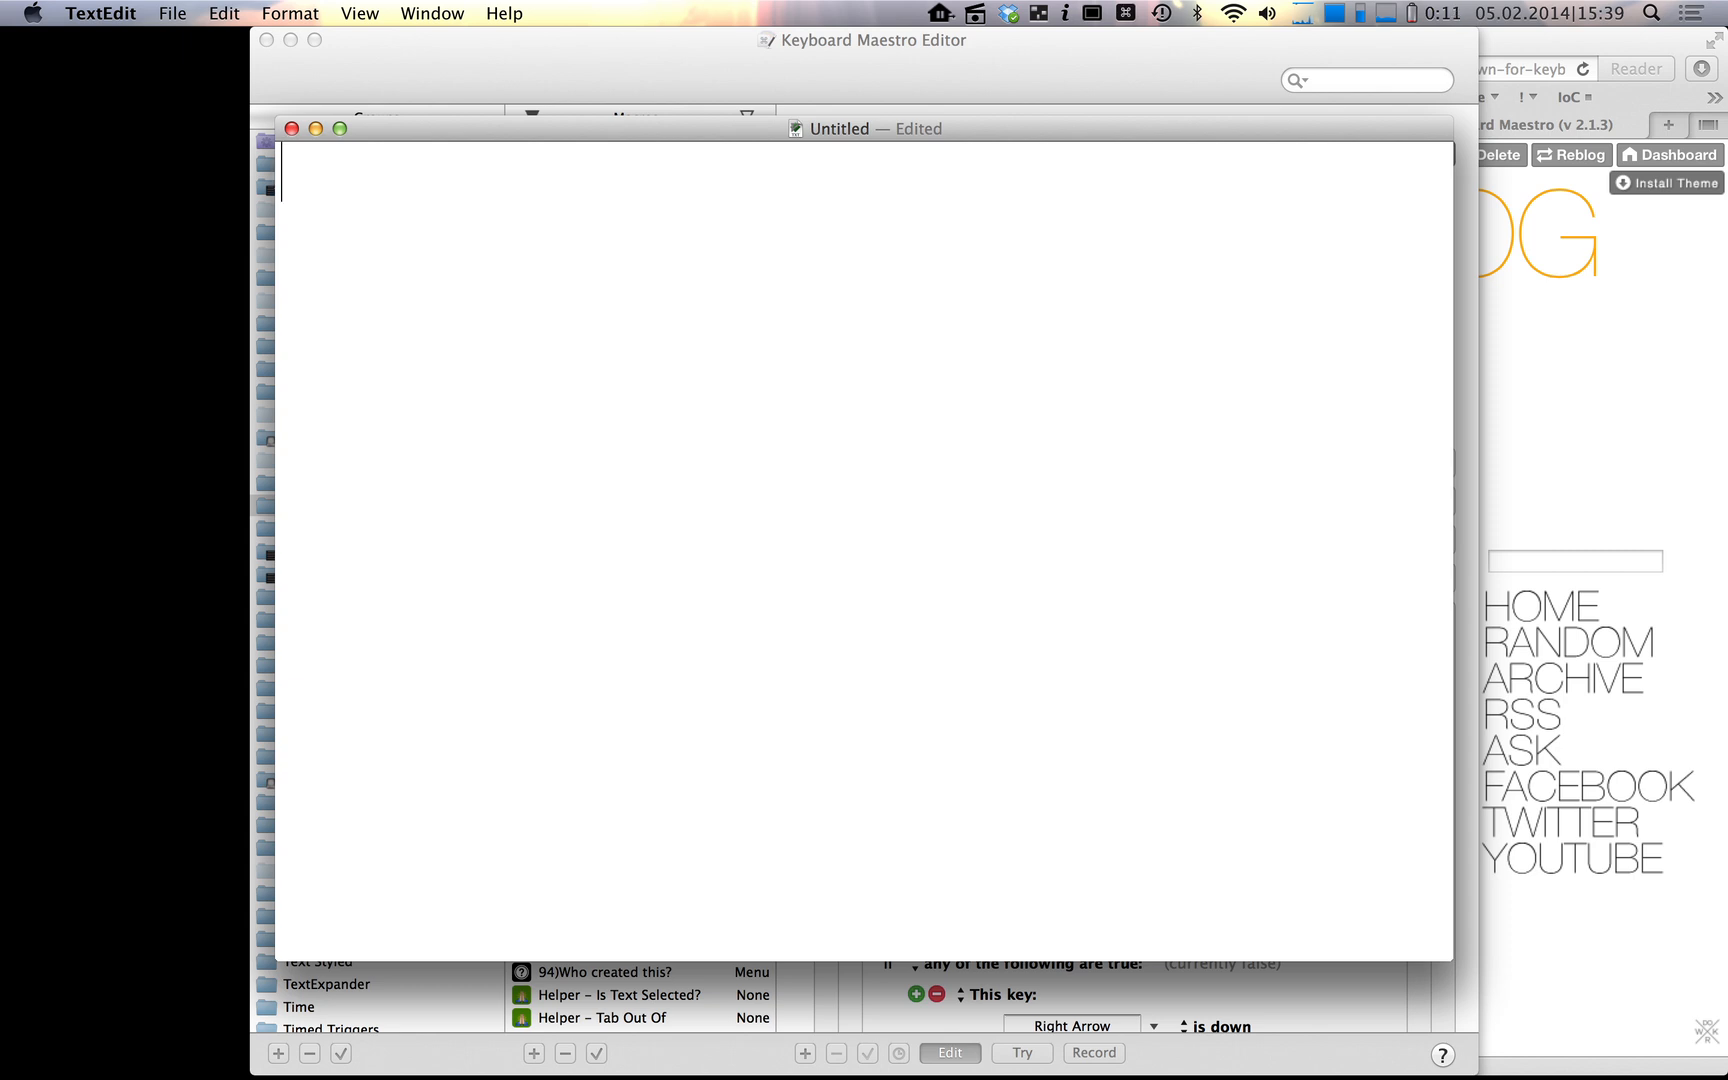
pyautogui.write('###')
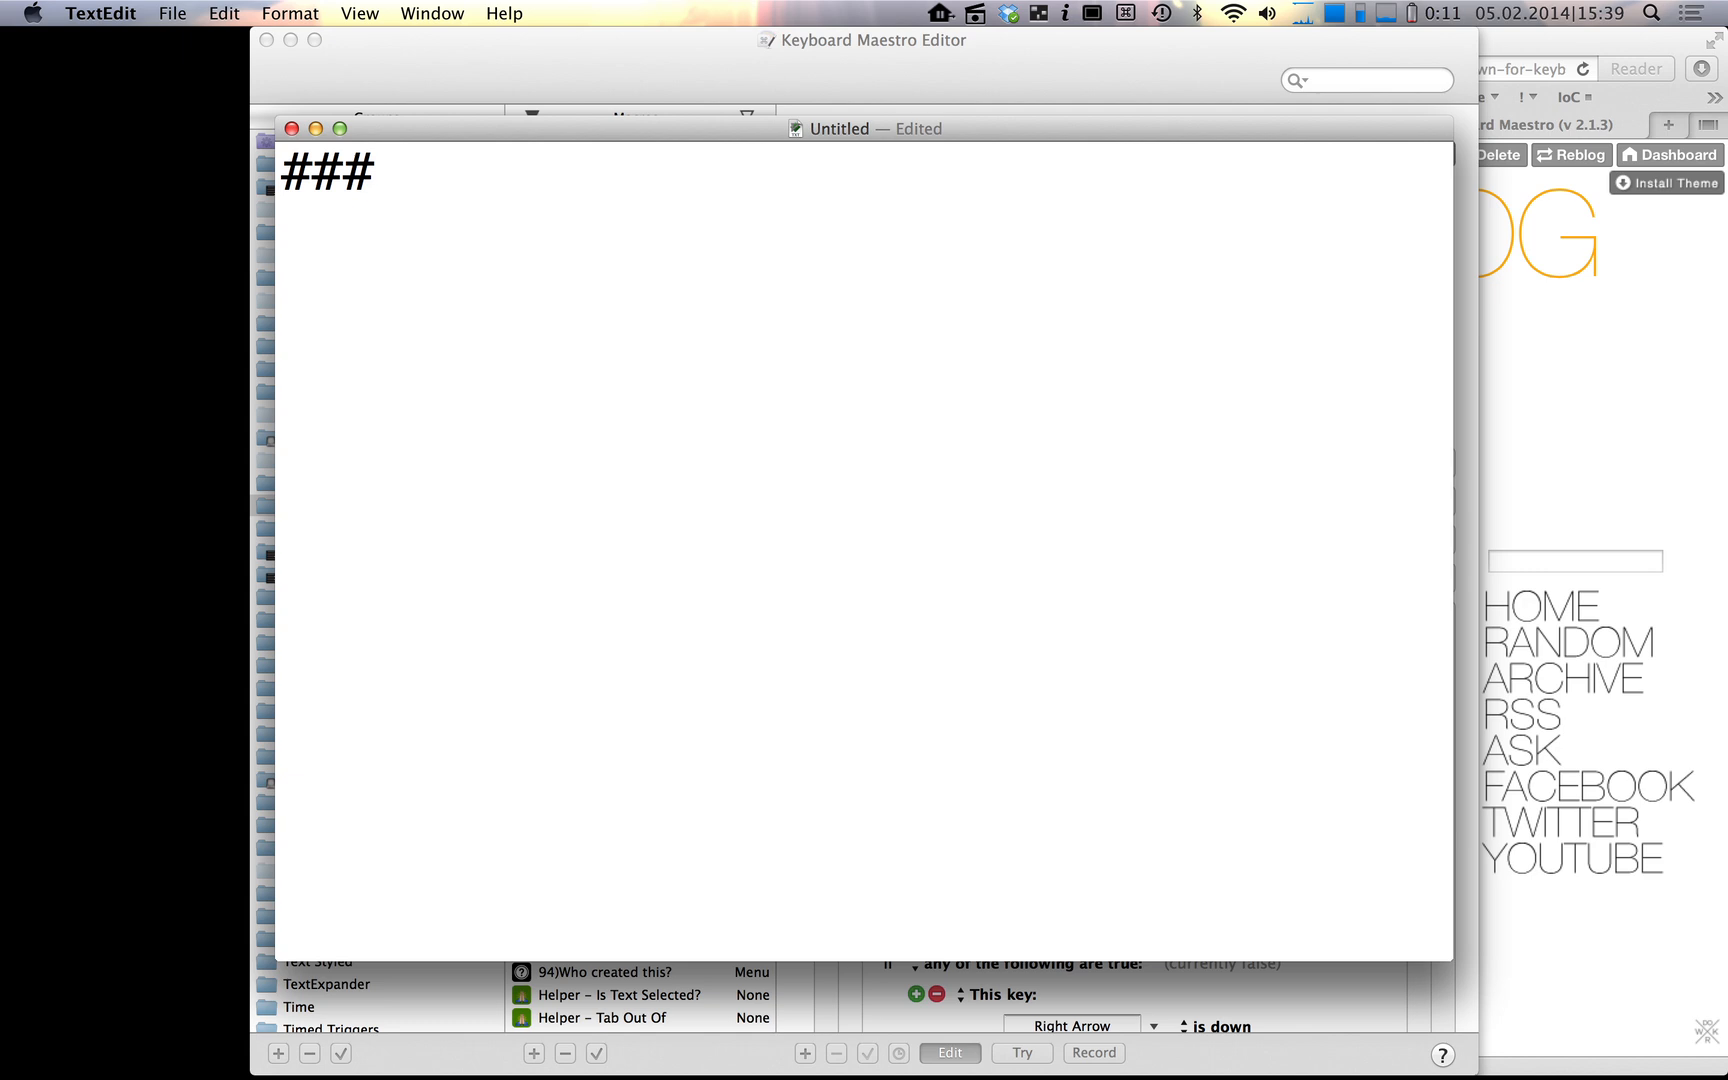
pyautogui.write('foo')
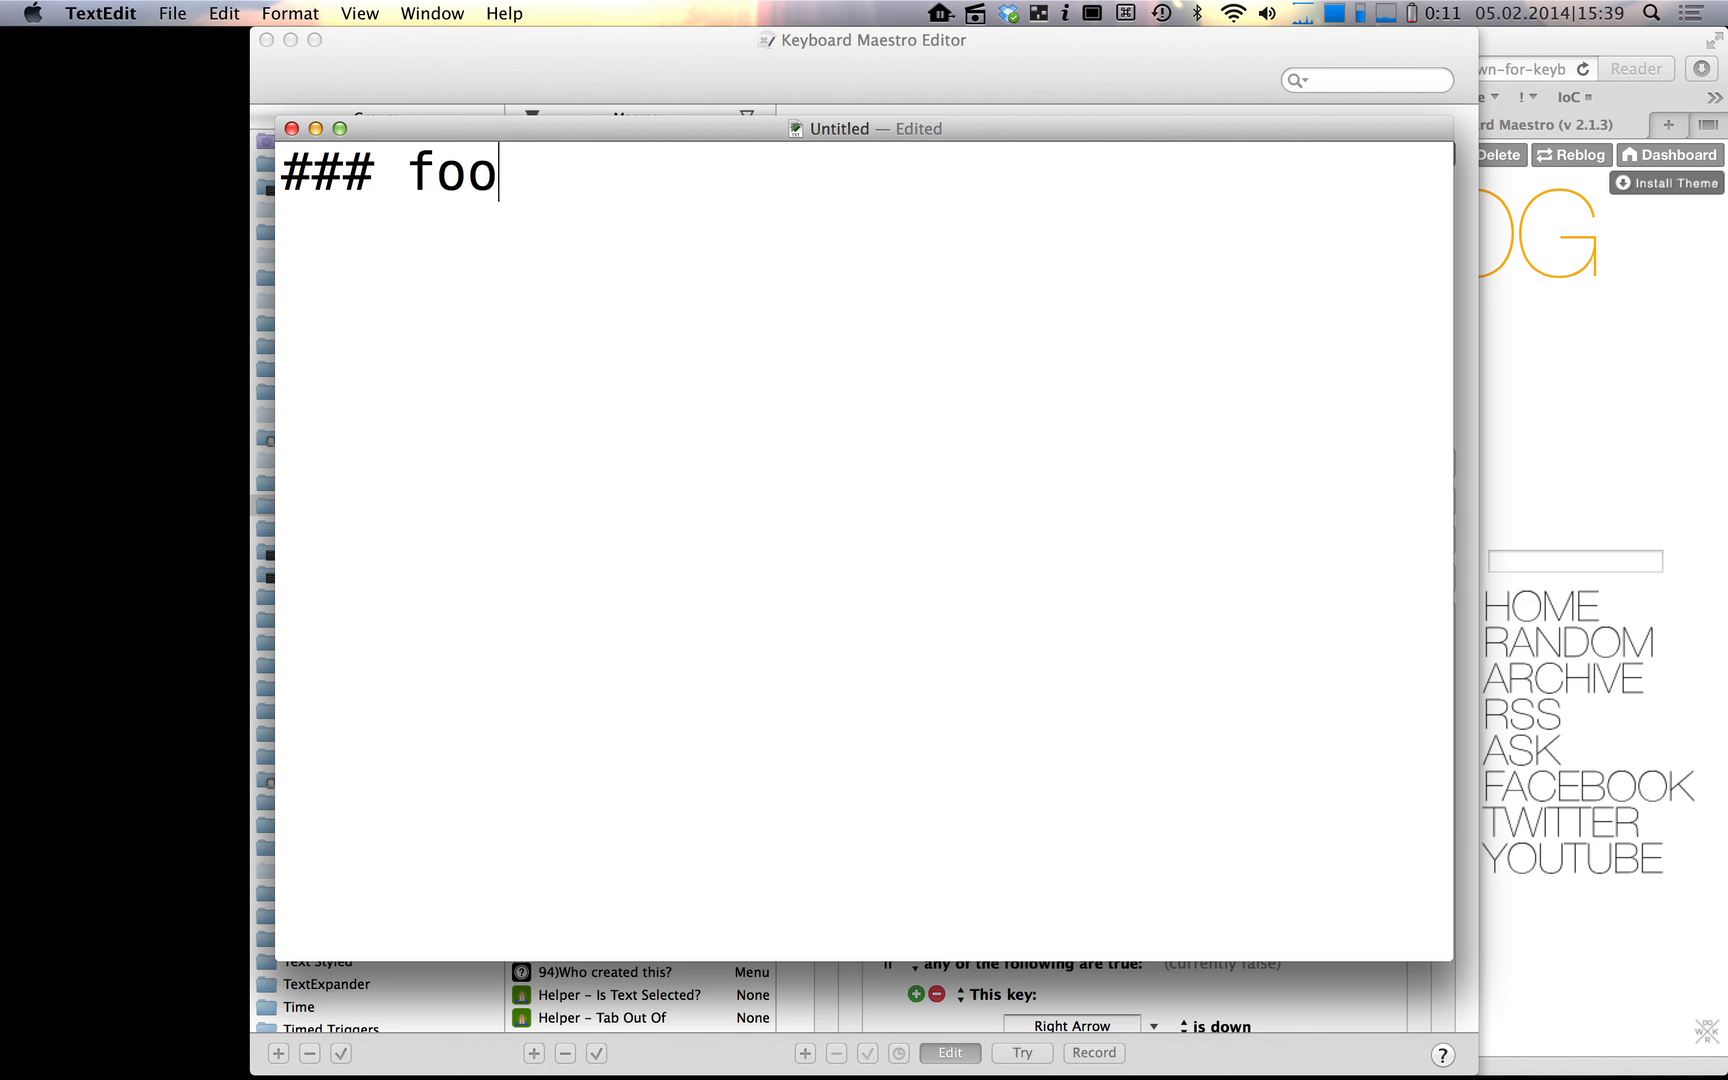
pyautogui.write('###')
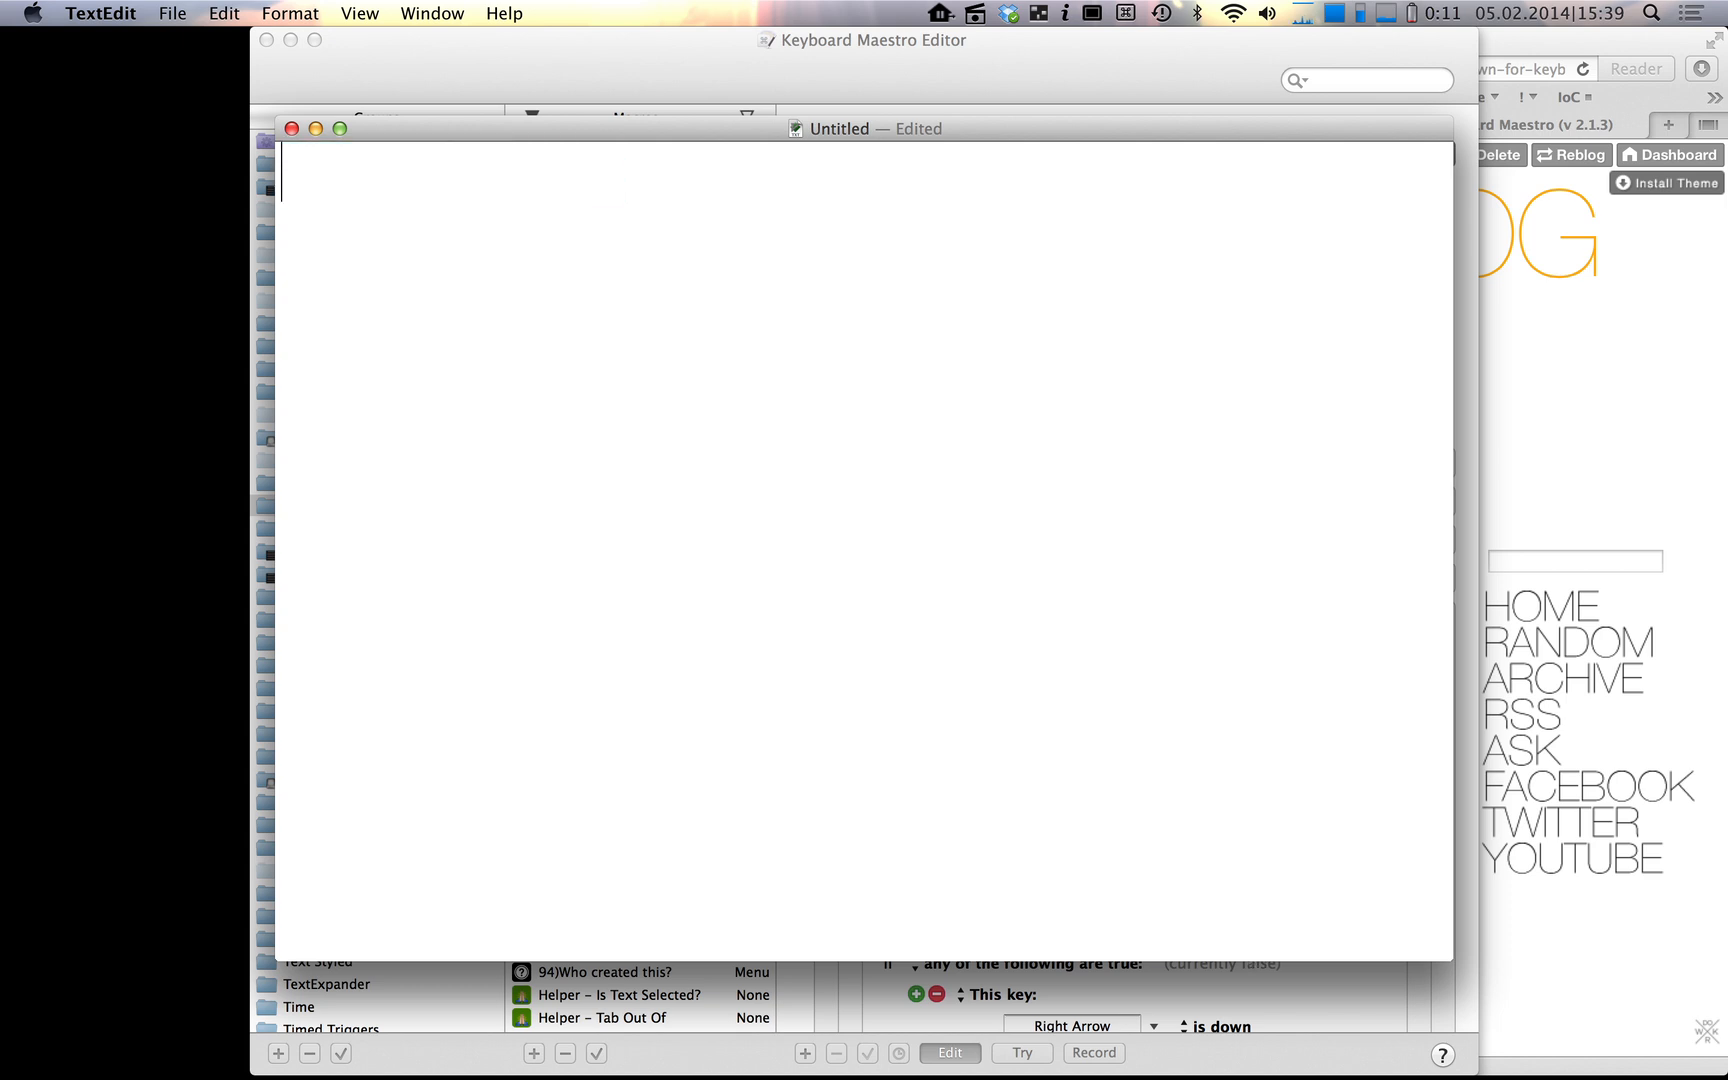
# - Try a level-4 #### heading with the arrow keys, then leave foo as plain text
pyautogui.write('####')
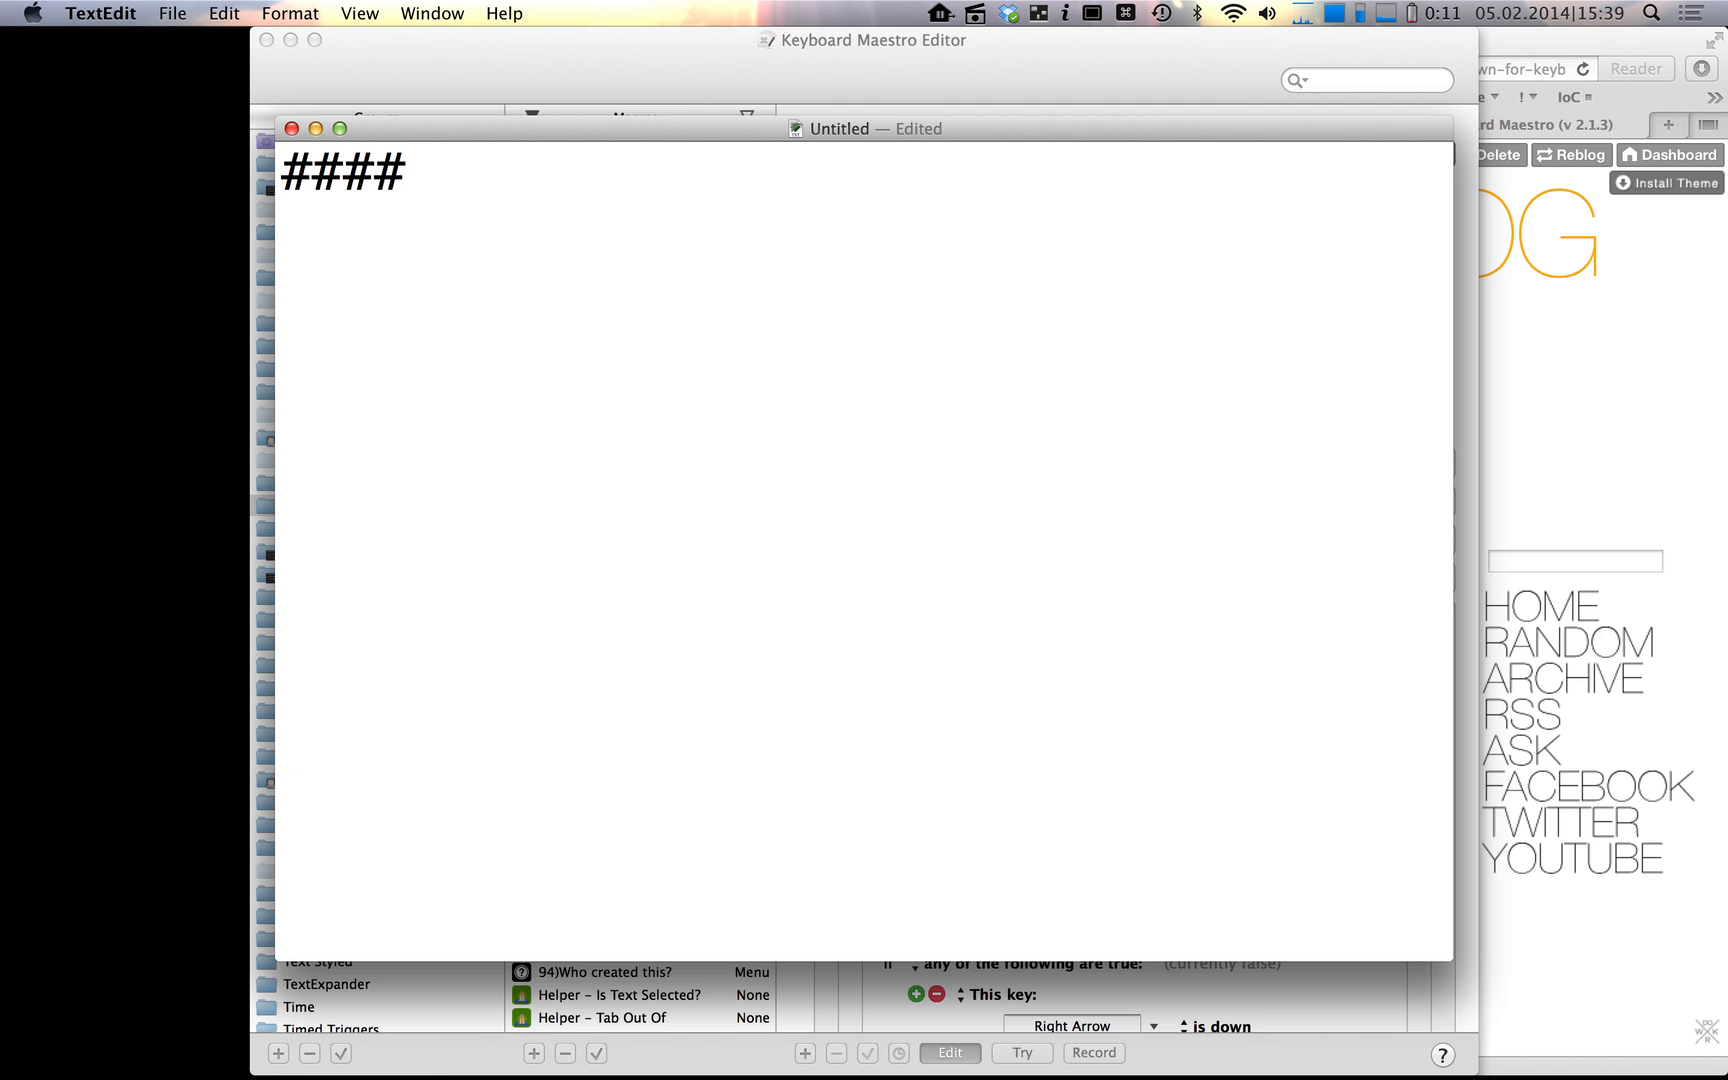
pyautogui.write('qwe')
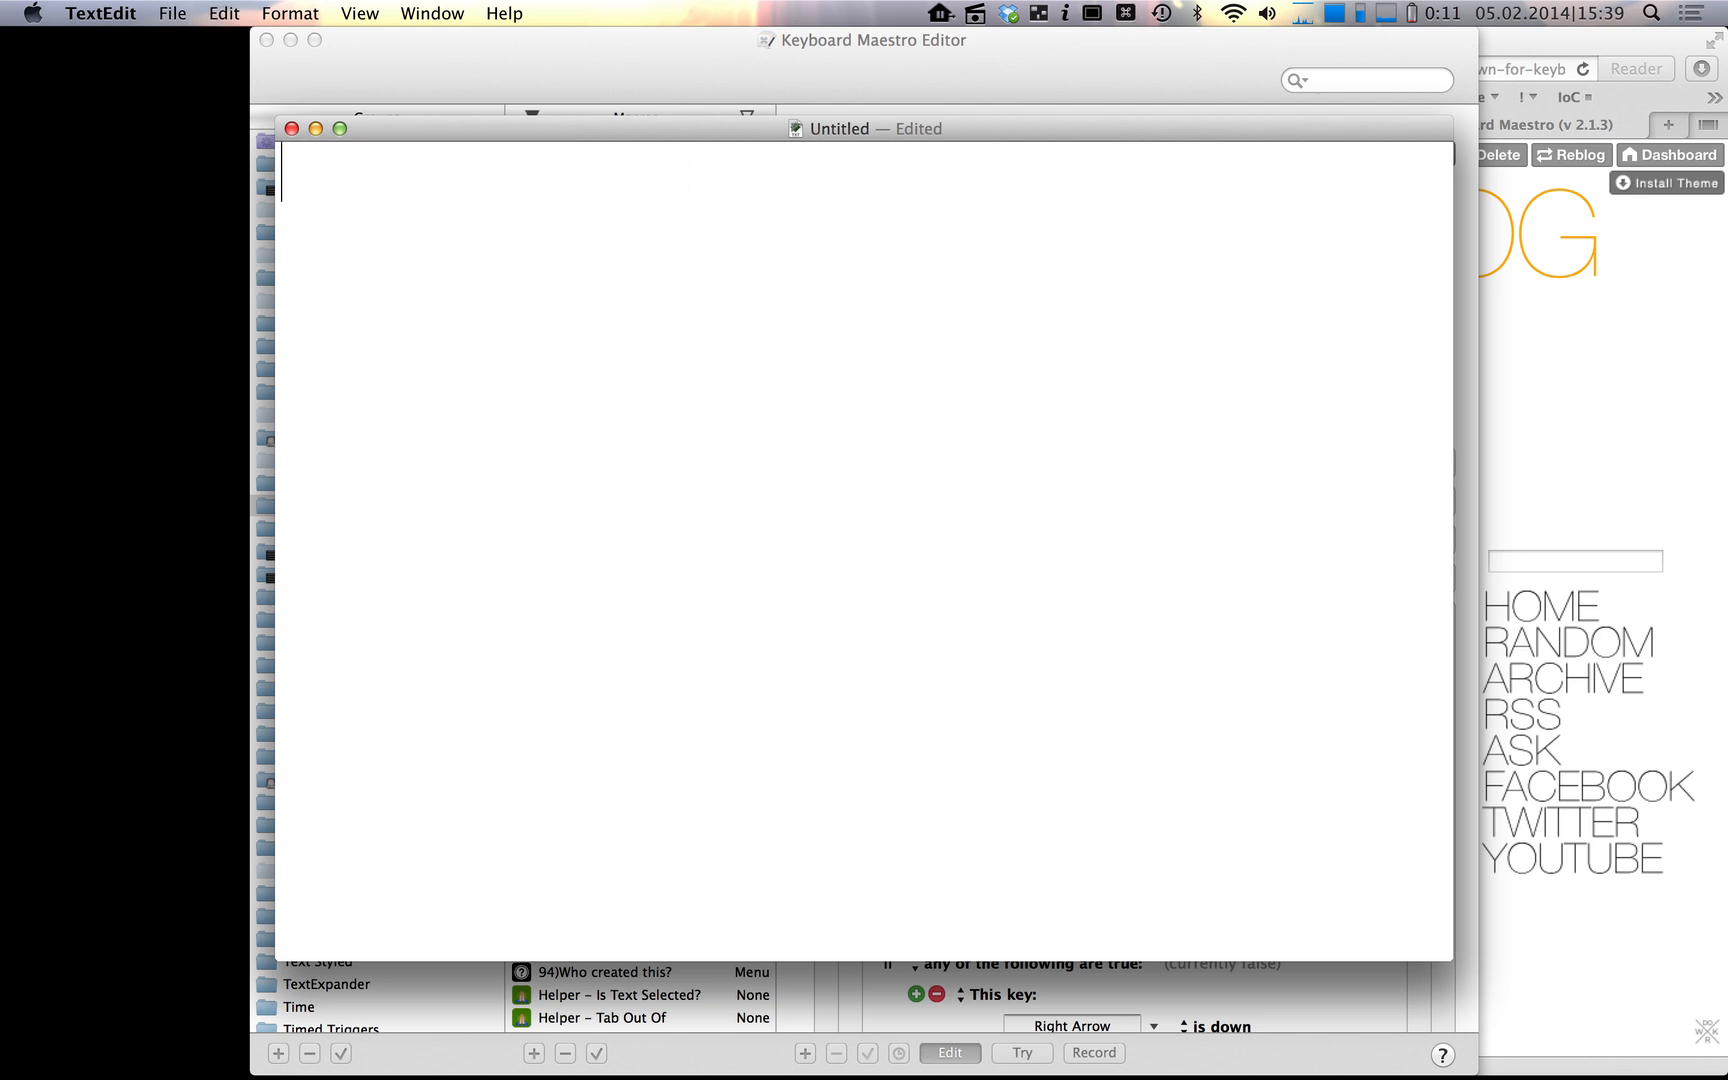
pyautogui.write('foo')
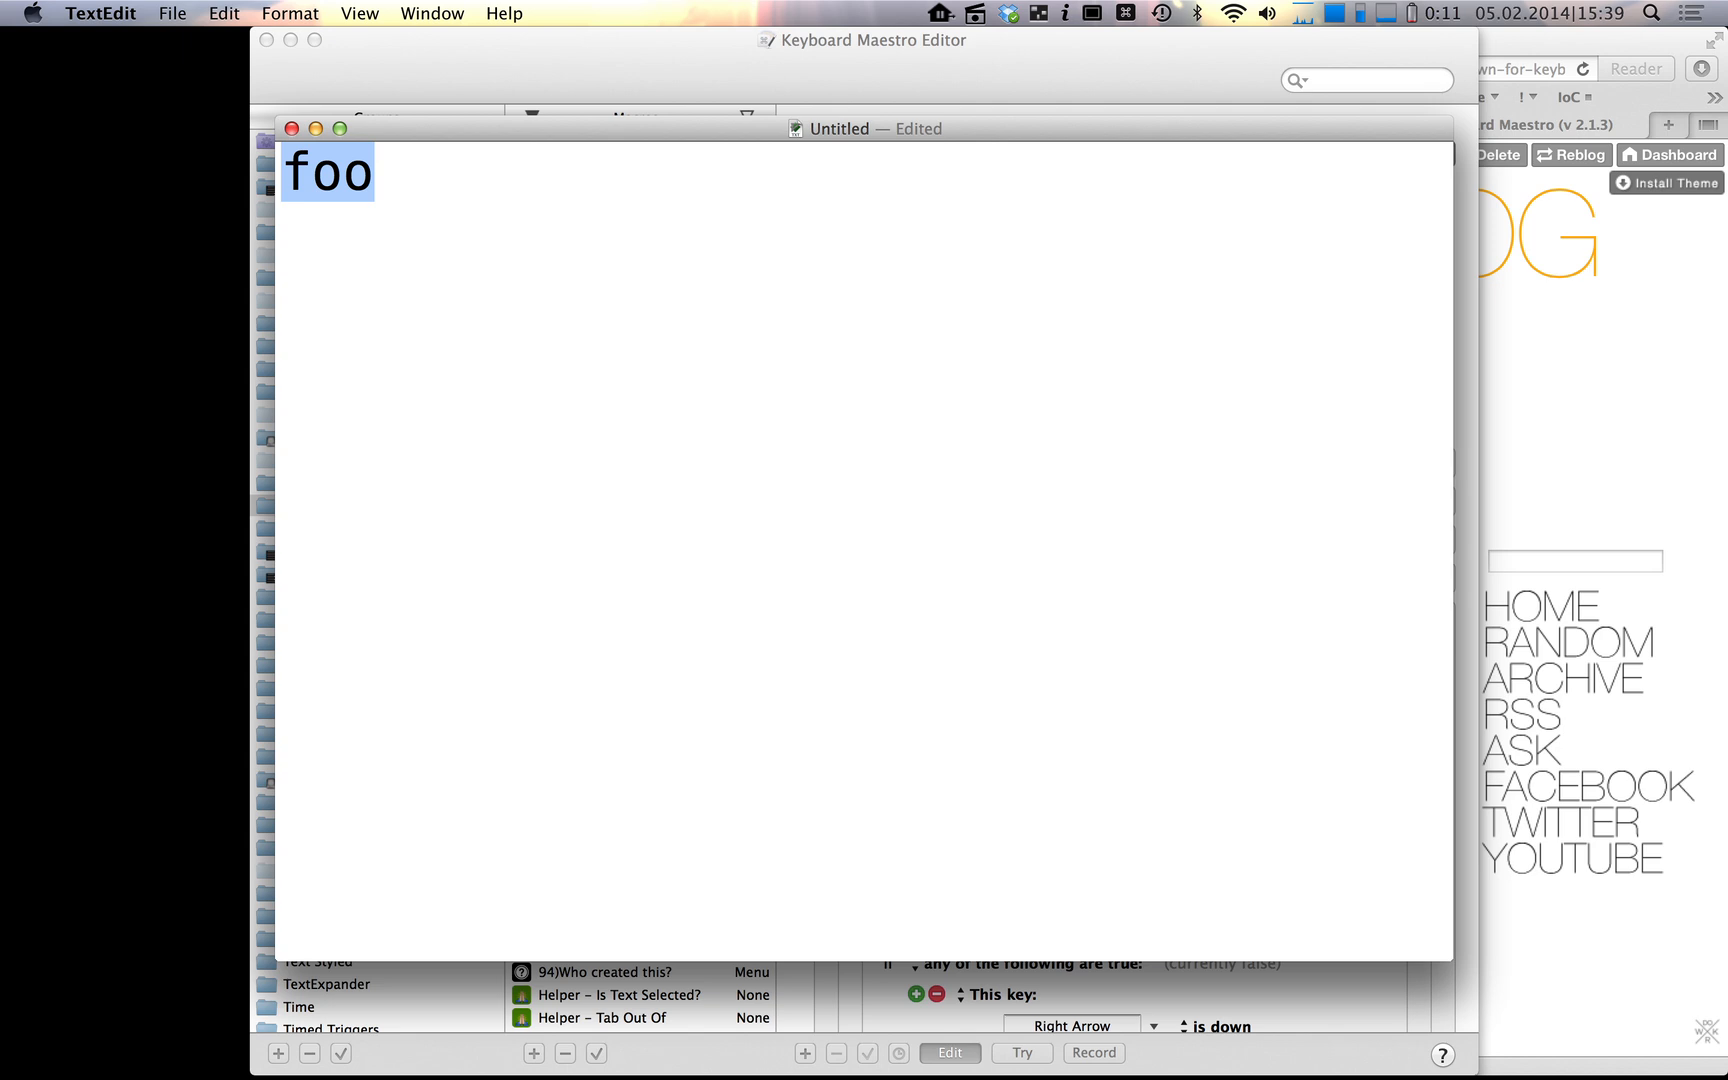